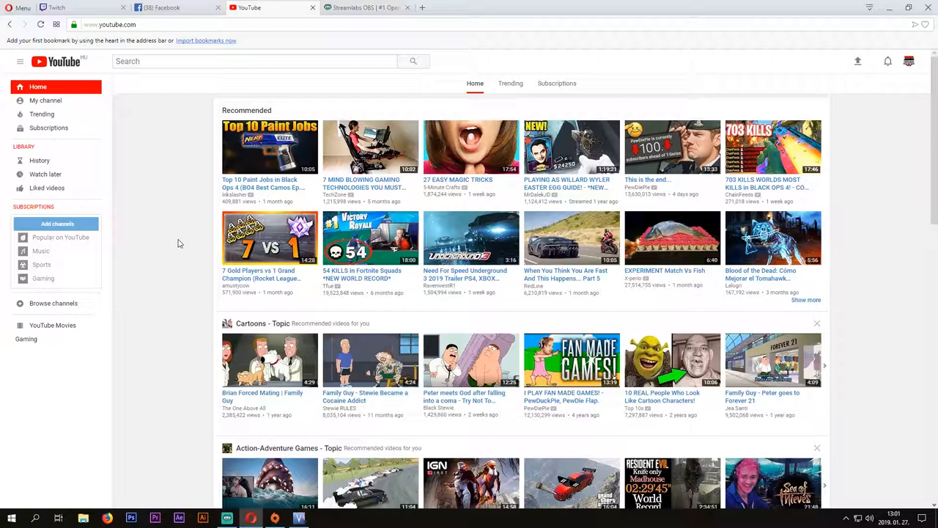
pyautogui.moveTo(170, 255)
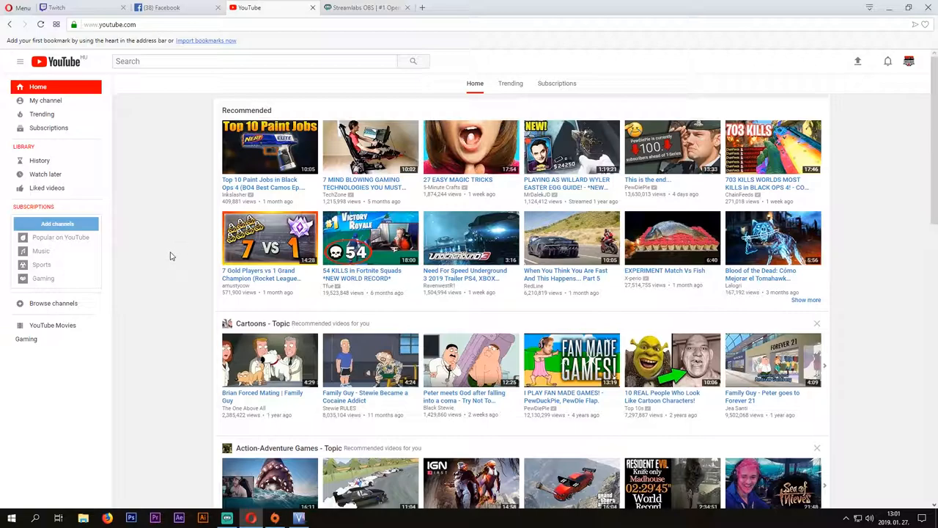
pyautogui.moveTo(209, 132)
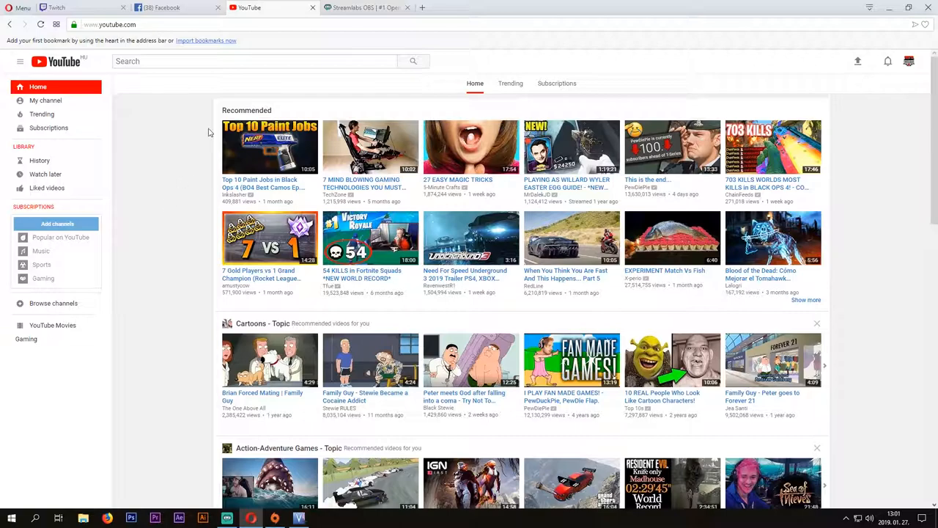
# - Switch to the streamlabs.com tab and reach its Streamlabs OBS Download Beta section
pyautogui.click(366, 7)
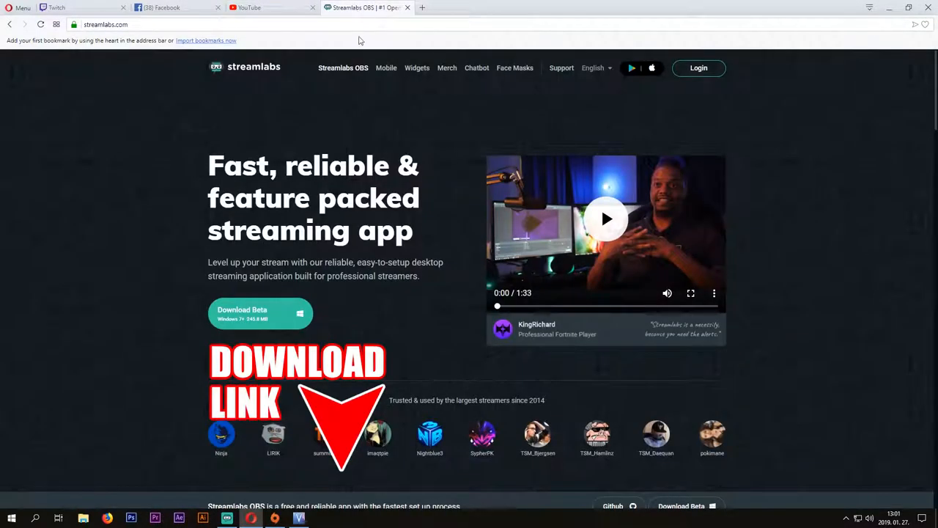
pyautogui.moveTo(254, 74)
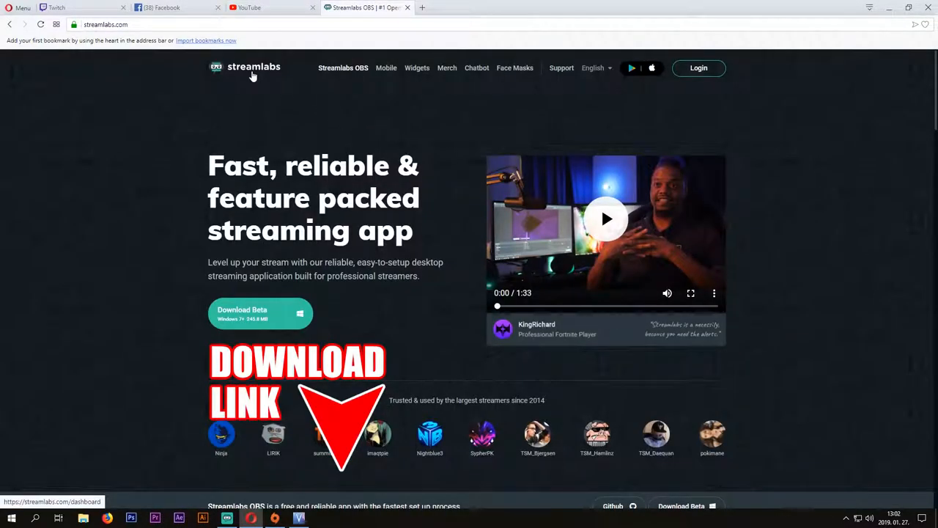
pyautogui.moveTo(343, 73)
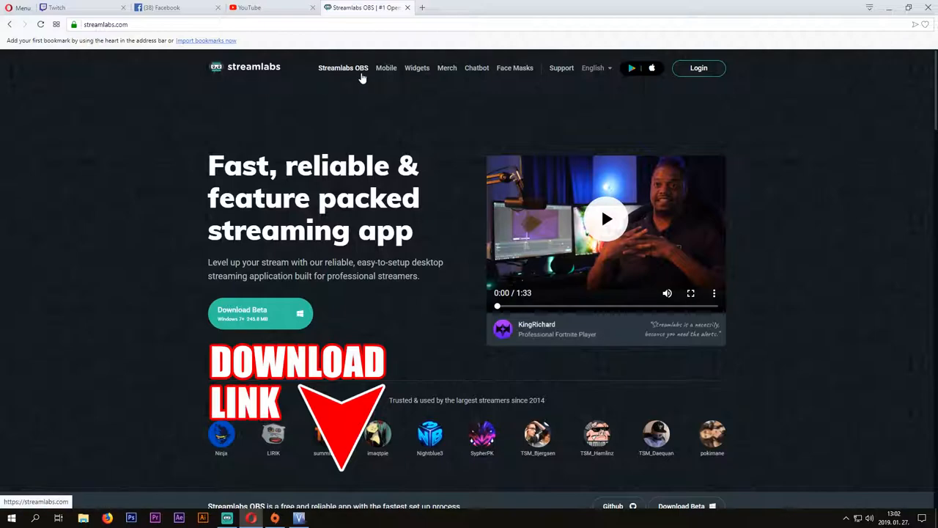
pyautogui.moveTo(361, 80)
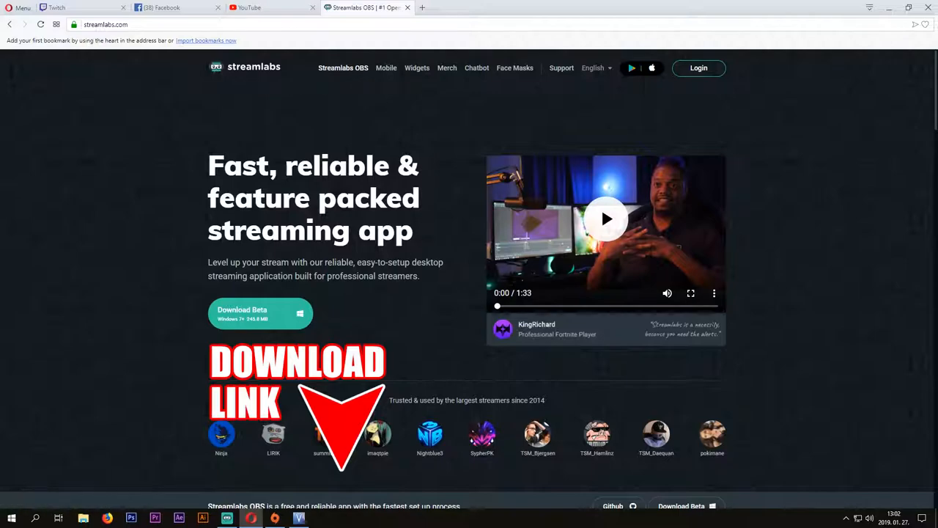
pyautogui.moveTo(243, 317)
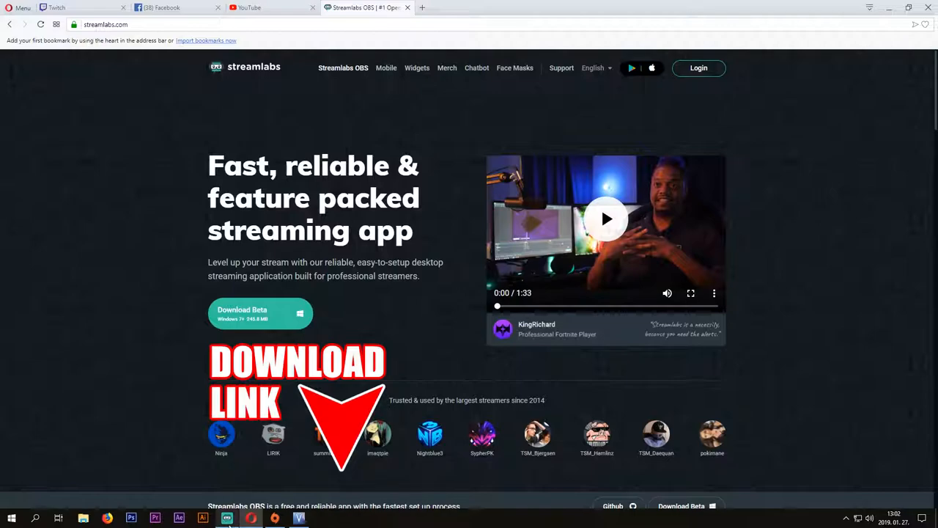
pyautogui.click(227, 517)
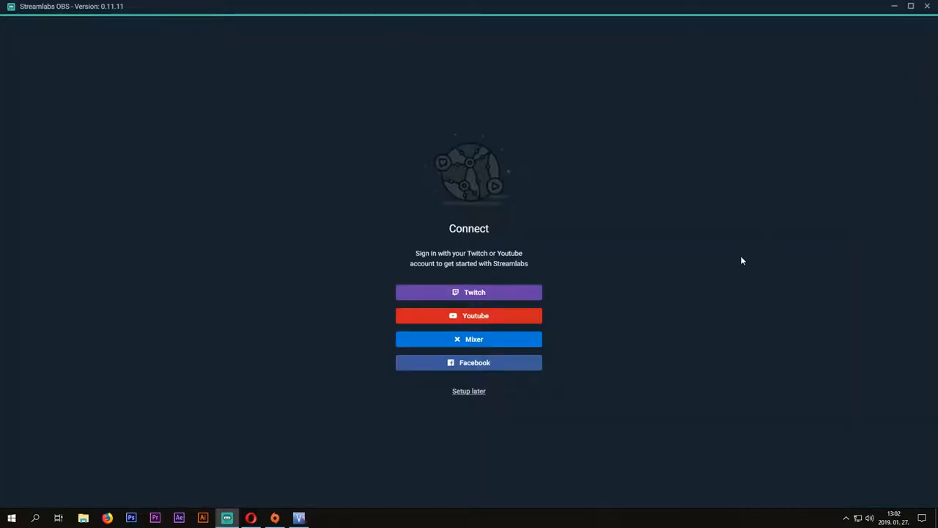
pyautogui.moveTo(489, 327)
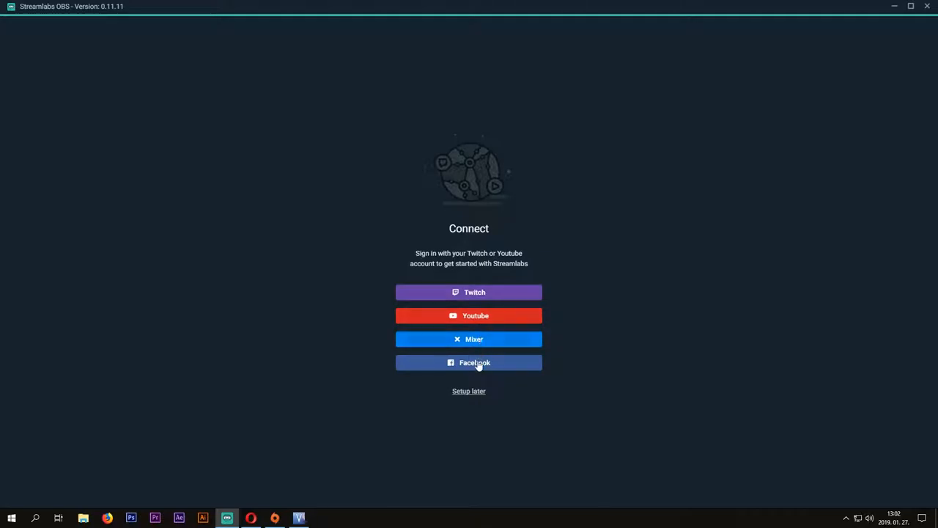
pyautogui.moveTo(543, 395)
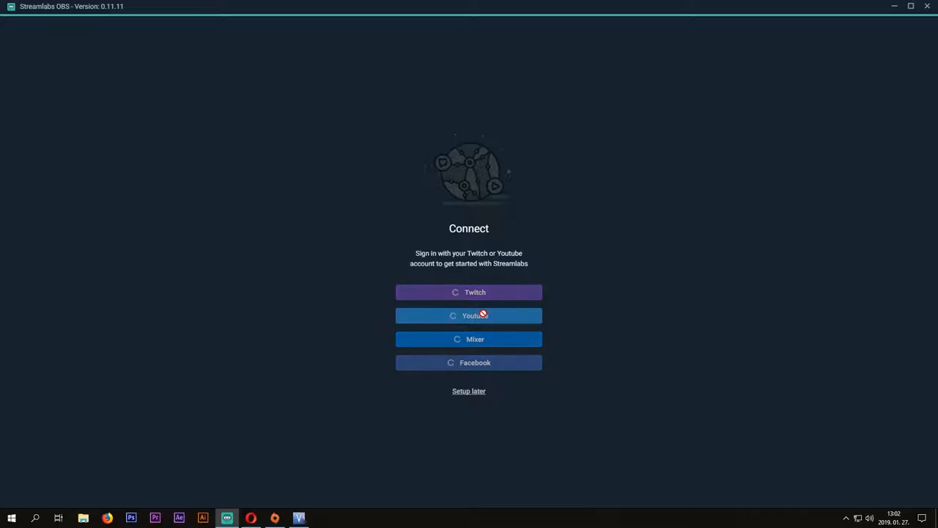
# - Sign in to the Google account with email and password in the Streamlabs OBS connect window
pyautogui.click(469, 315)
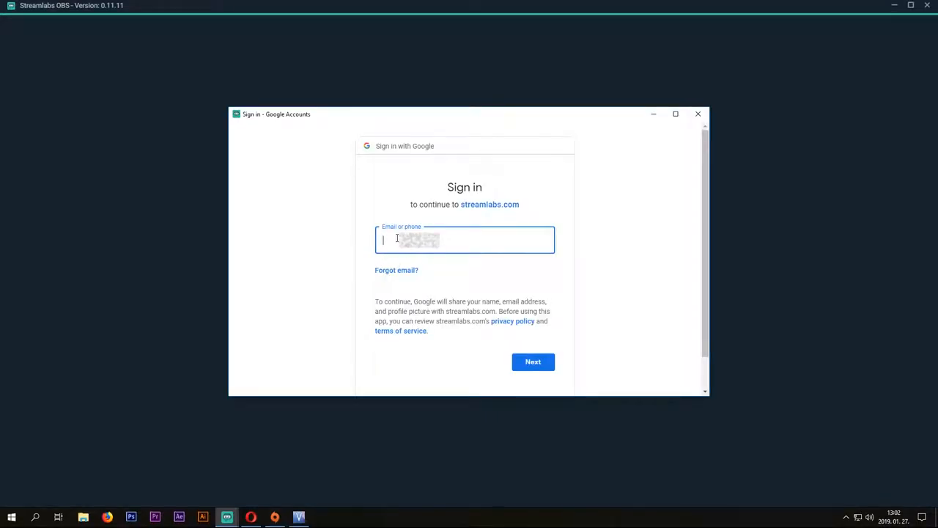
pyautogui.write('ca')
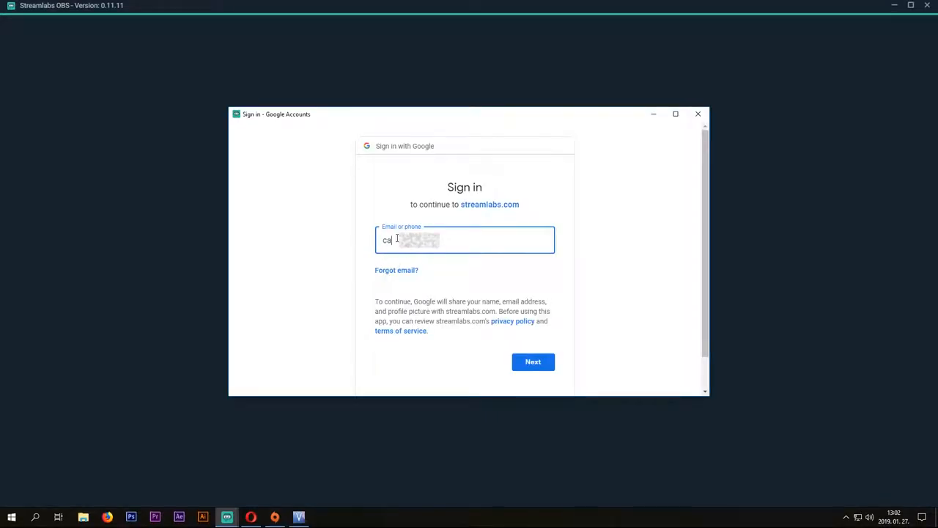
pyautogui.write('rp')
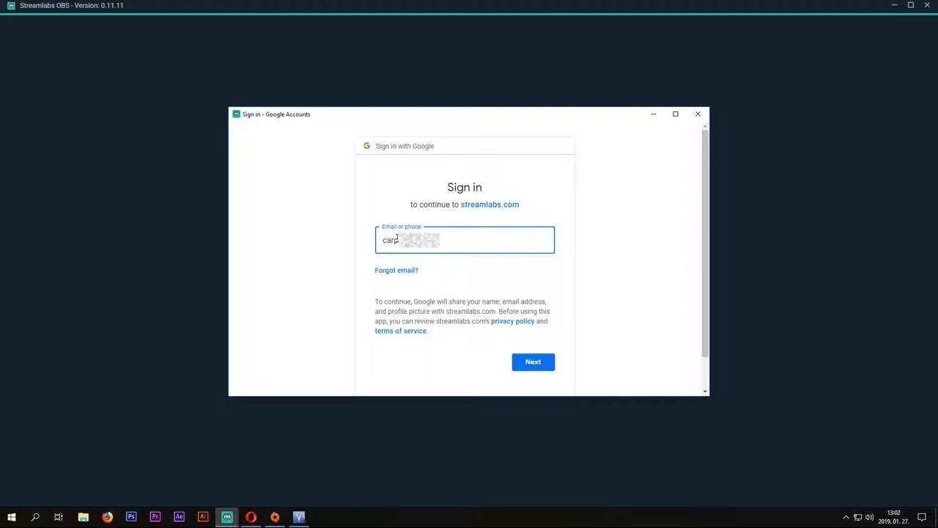
pyautogui.click(534, 361)
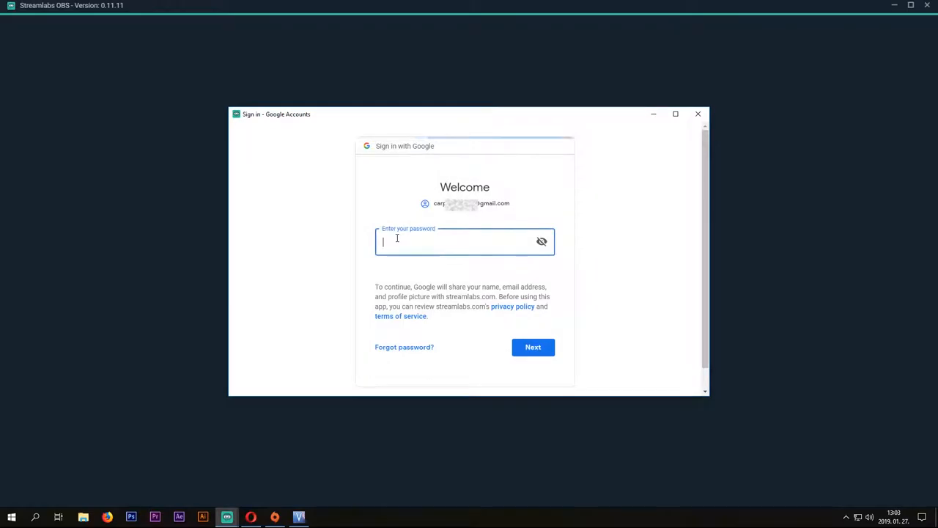
pyautogui.write('•')
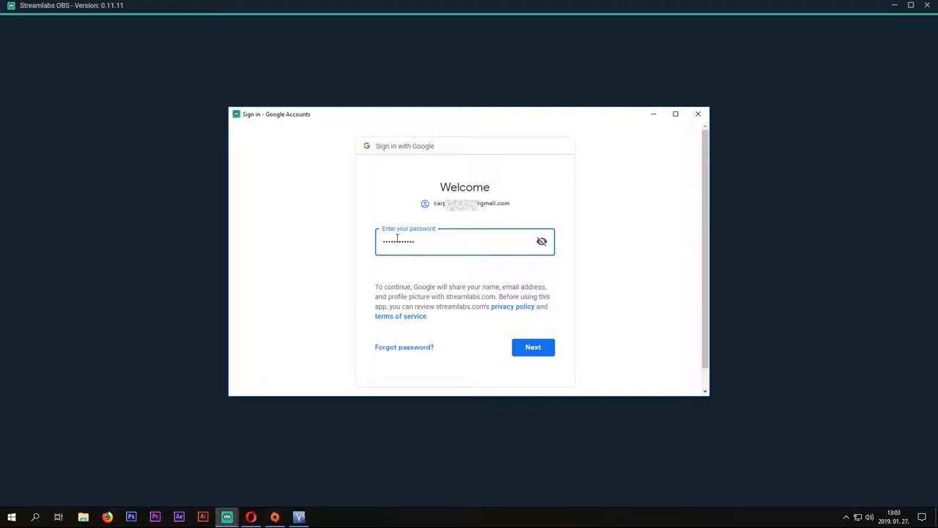
pyautogui.click(533, 346)
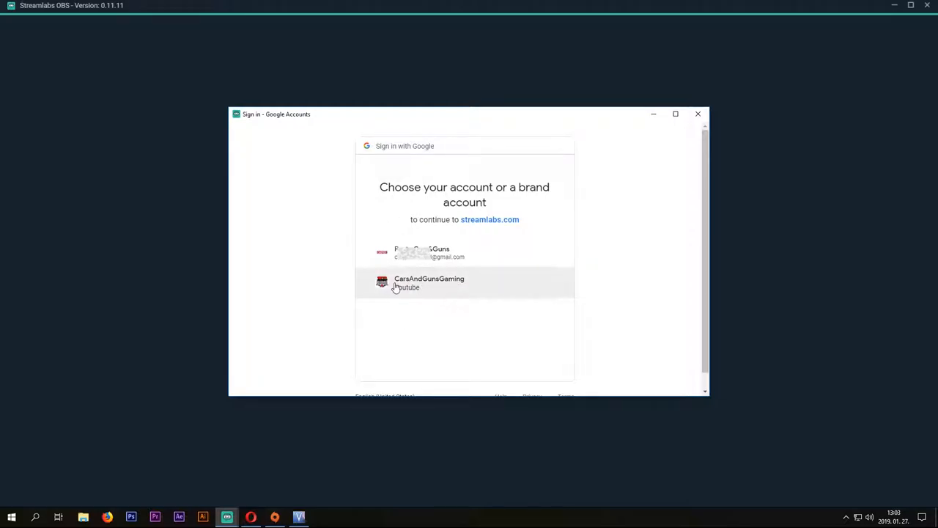
pyautogui.moveTo(421, 285)
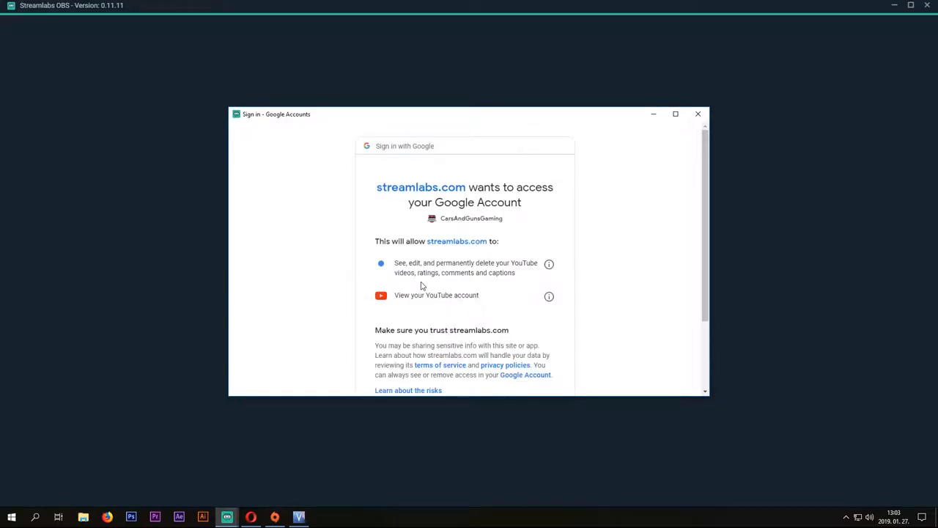
pyautogui.moveTo(525, 226)
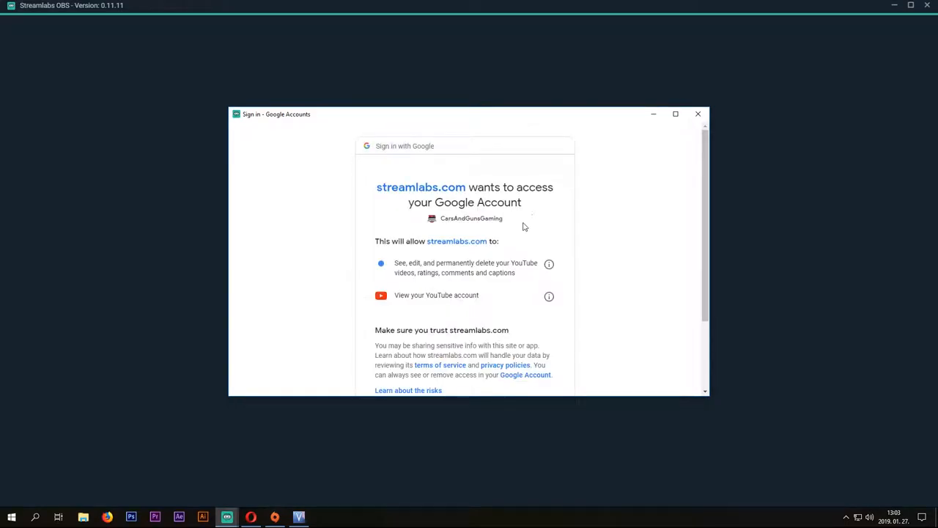
# - Scroll down the brand-account access request toward the Allow button for streamlabs.com
pyautogui.scroll(-3)
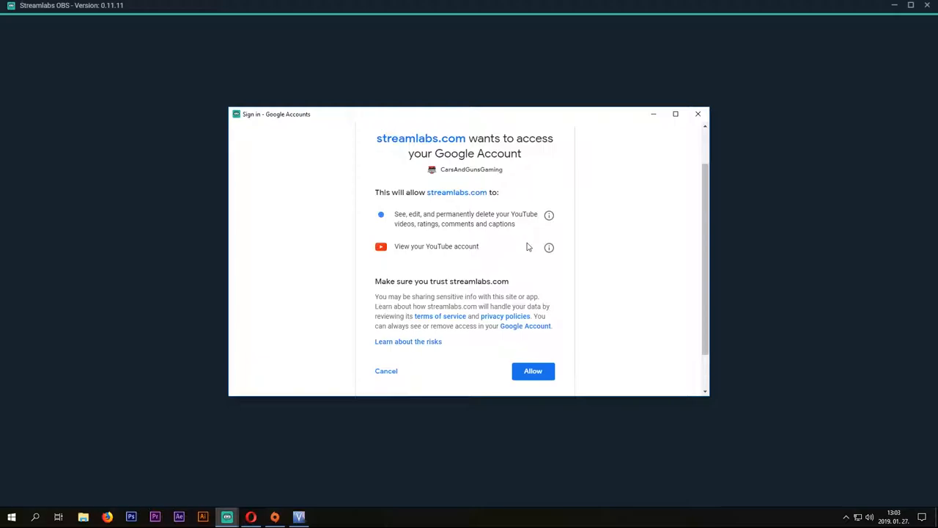
pyautogui.scroll(-3)
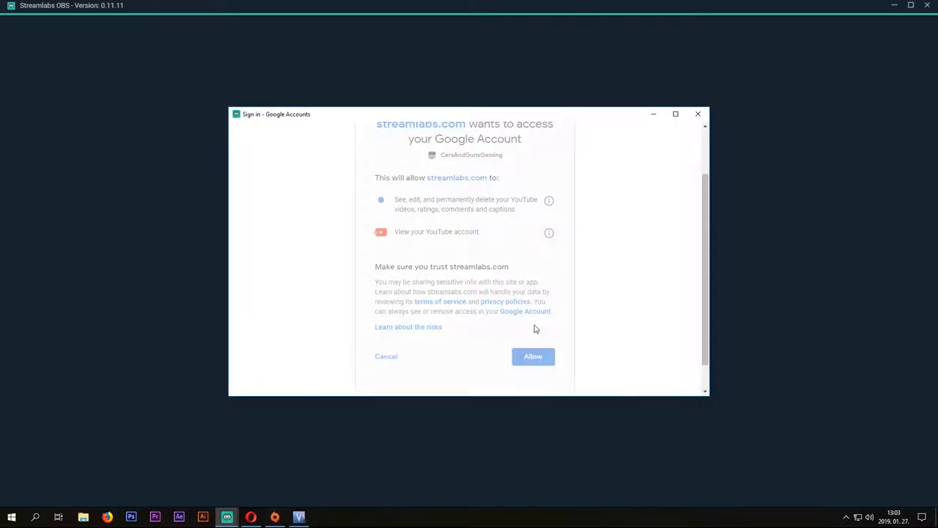
pyautogui.moveTo(592, 320)
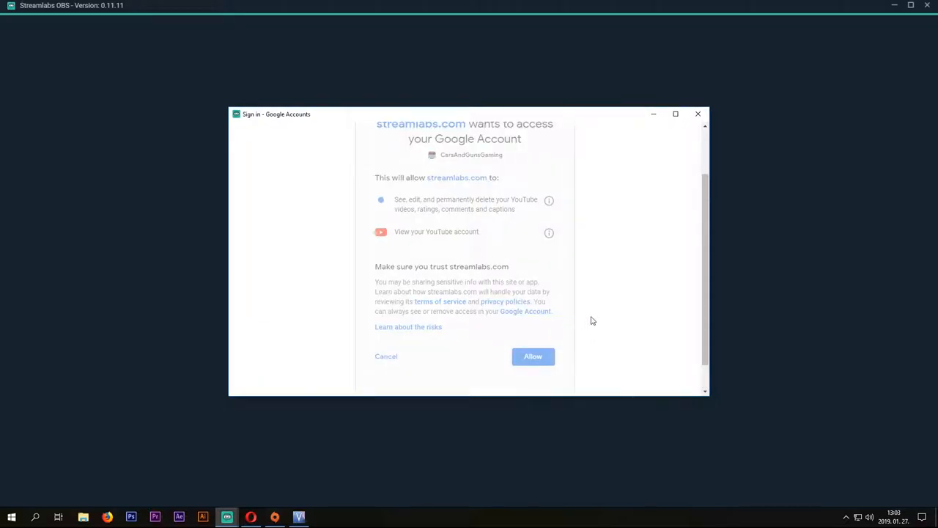
# - Allow streamlabs.com access and continue past the Scene Collections Import screen
pyautogui.click(534, 356)
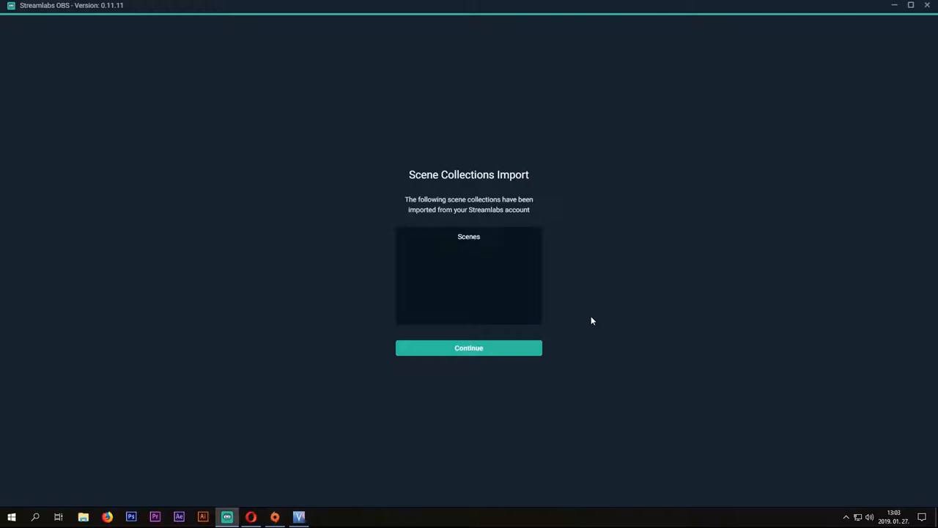
pyautogui.moveTo(472, 357)
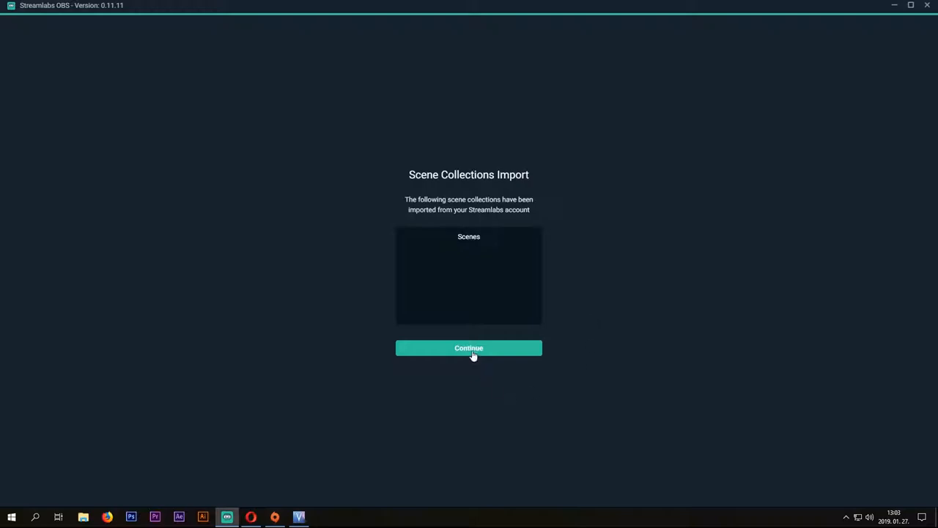
pyautogui.click(469, 348)
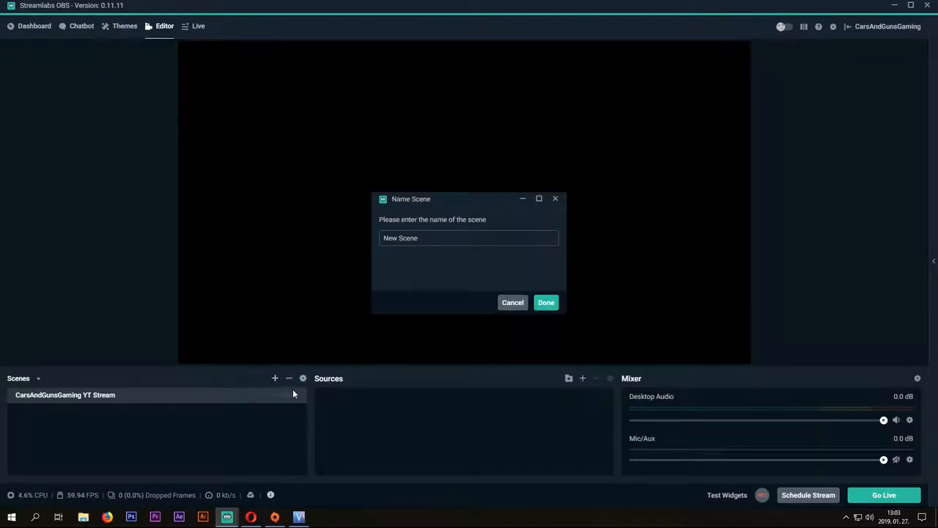
# - Name the new scene MyFirstStream and confirm it
pyautogui.click(469, 237)
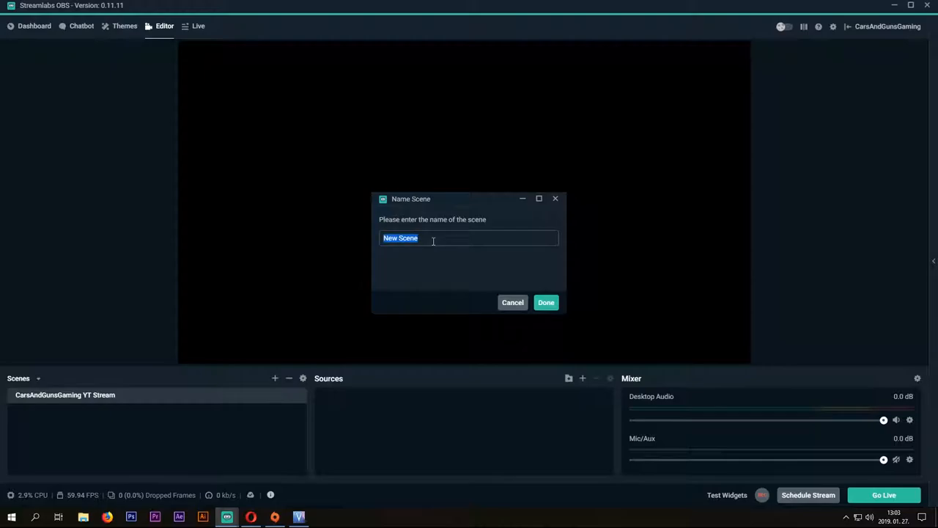
pyautogui.write('MyFirst')
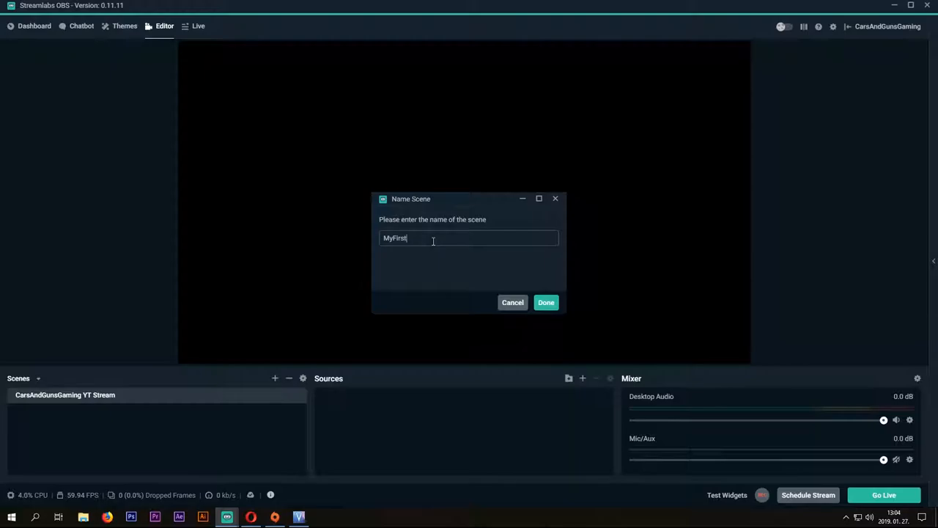
pyautogui.write('Stream')
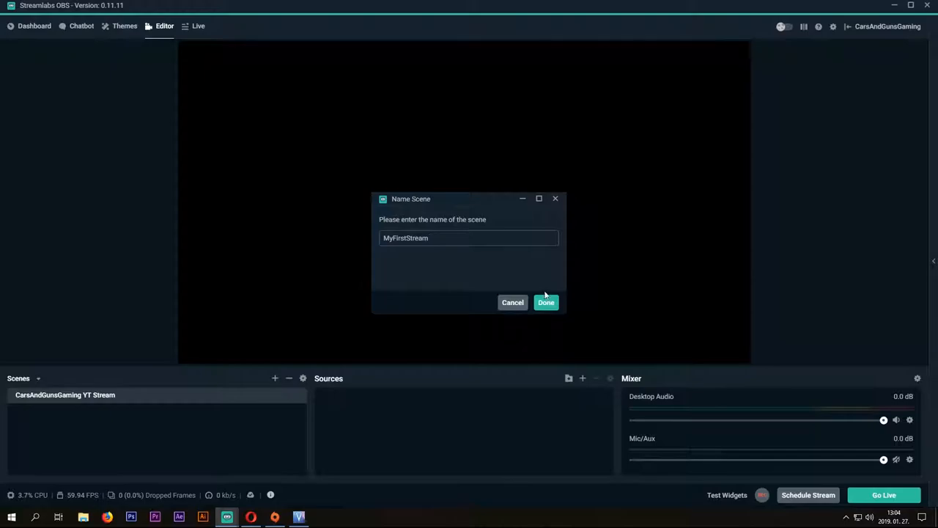
pyautogui.click(545, 302)
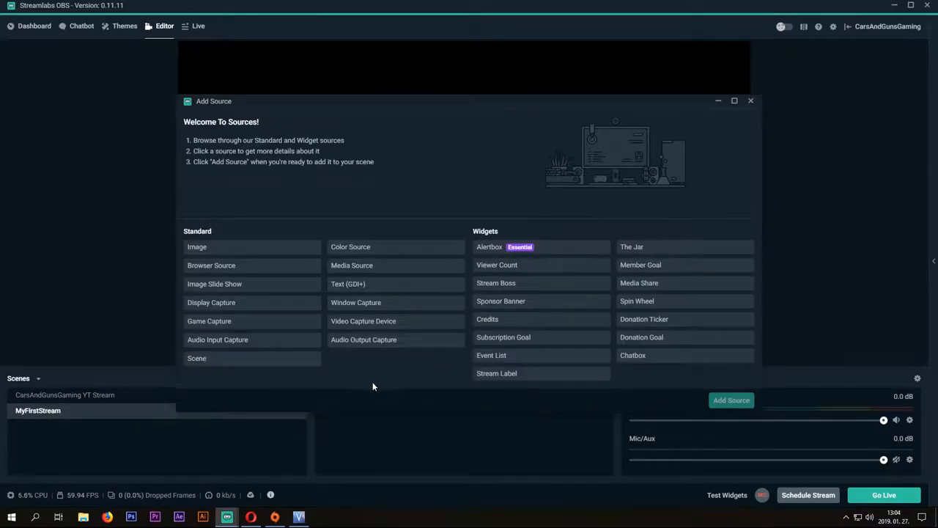
pyautogui.moveTo(378, 374)
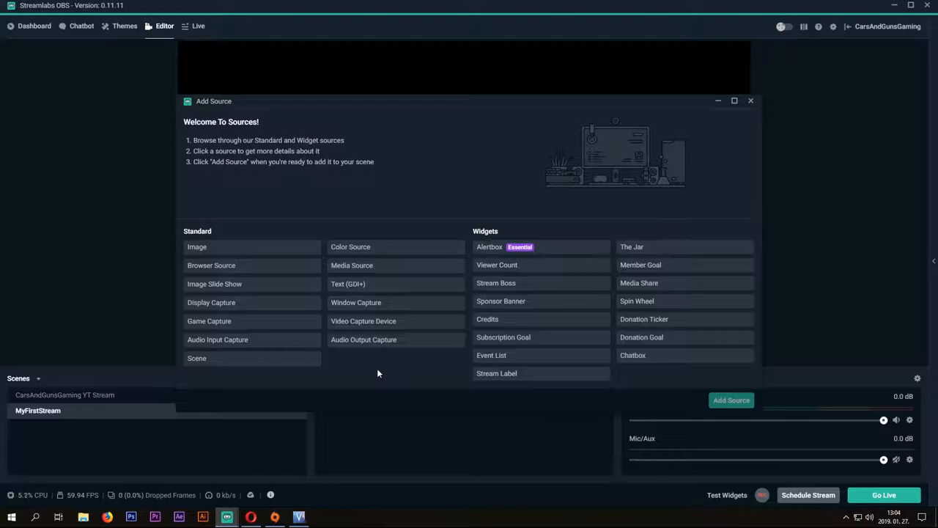
pyautogui.moveTo(308, 317)
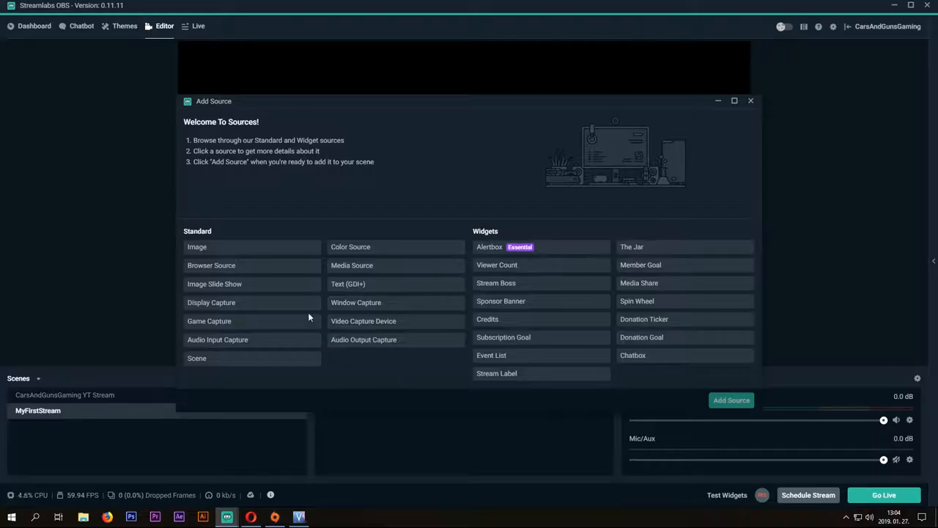
pyautogui.moveTo(227, 246)
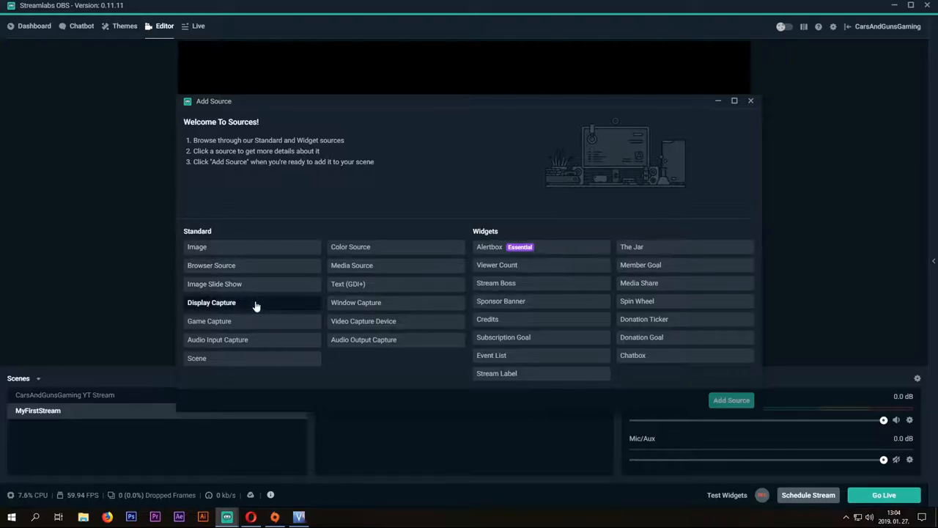
pyautogui.moveTo(255, 344)
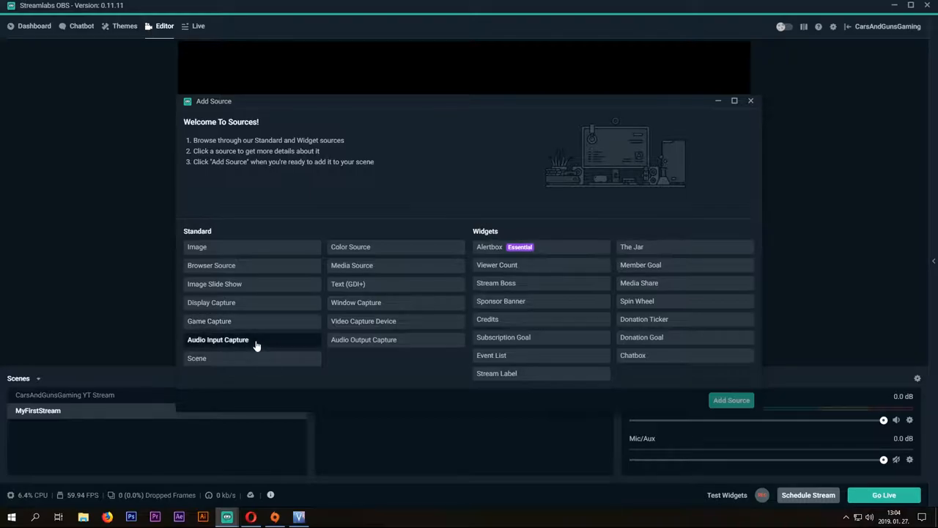
pyautogui.moveTo(423, 382)
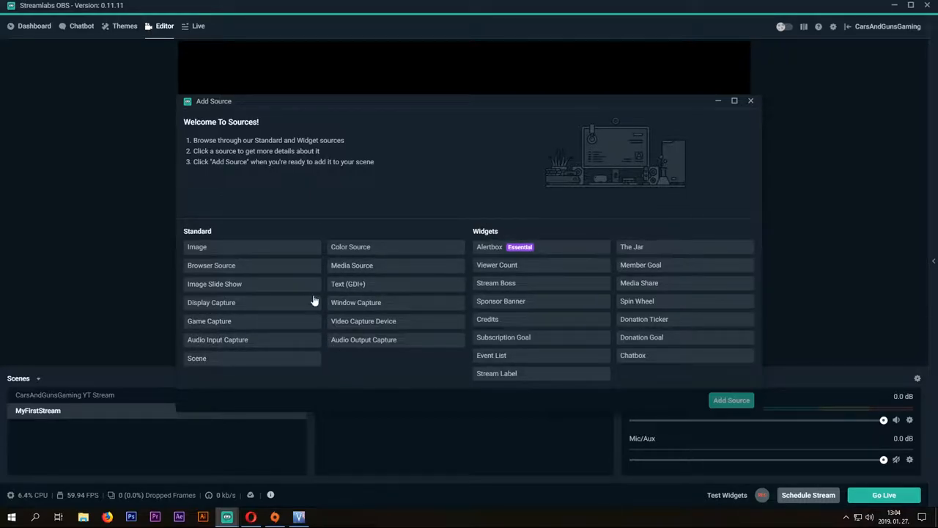
pyautogui.moveTo(290, 196)
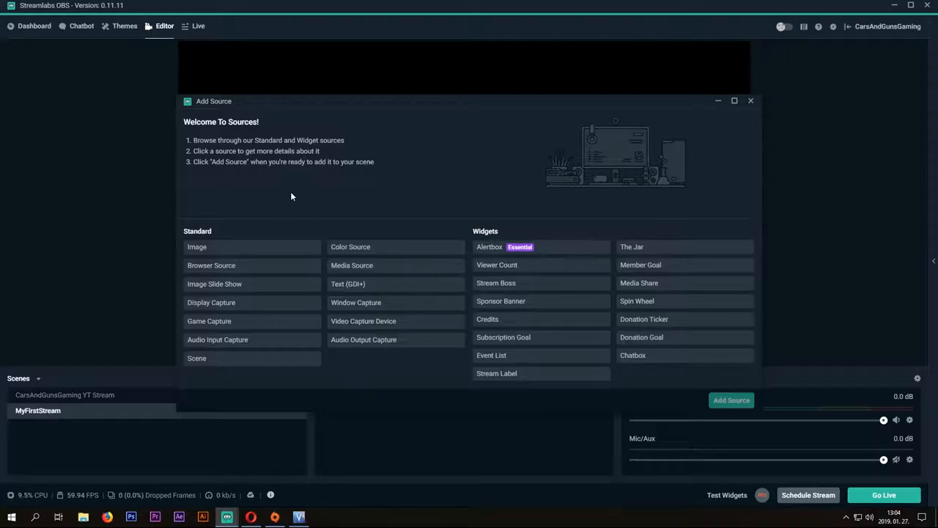
pyautogui.moveTo(223, 271)
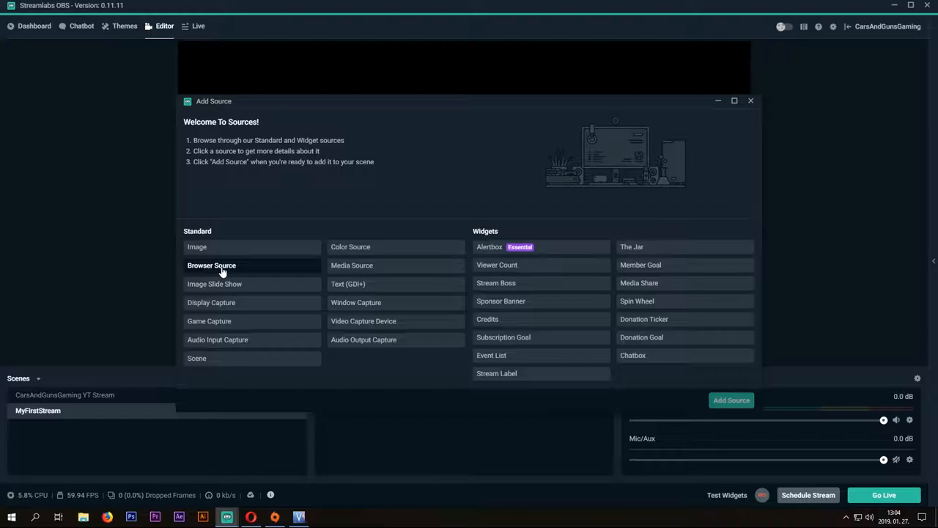
pyautogui.moveTo(213, 323)
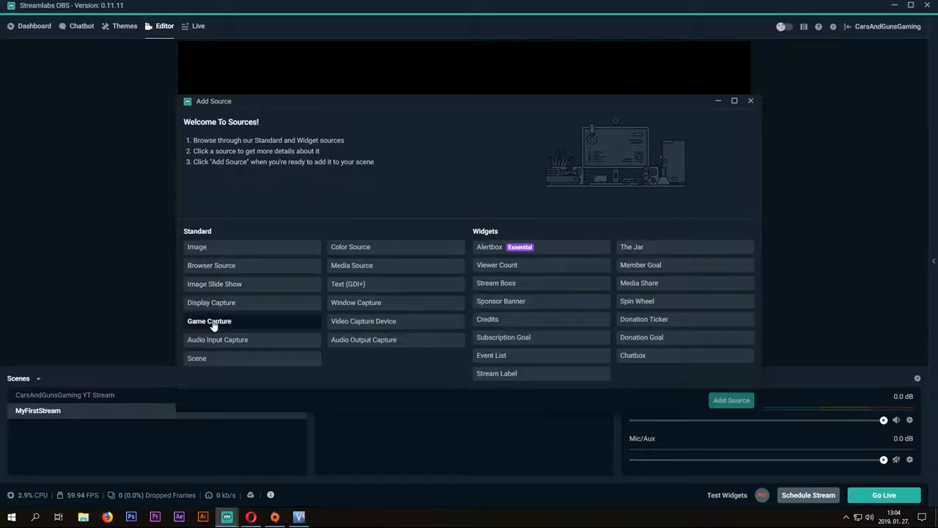
# - Select Game Capture in the Add Source window and add it to the scene
pyautogui.click(209, 321)
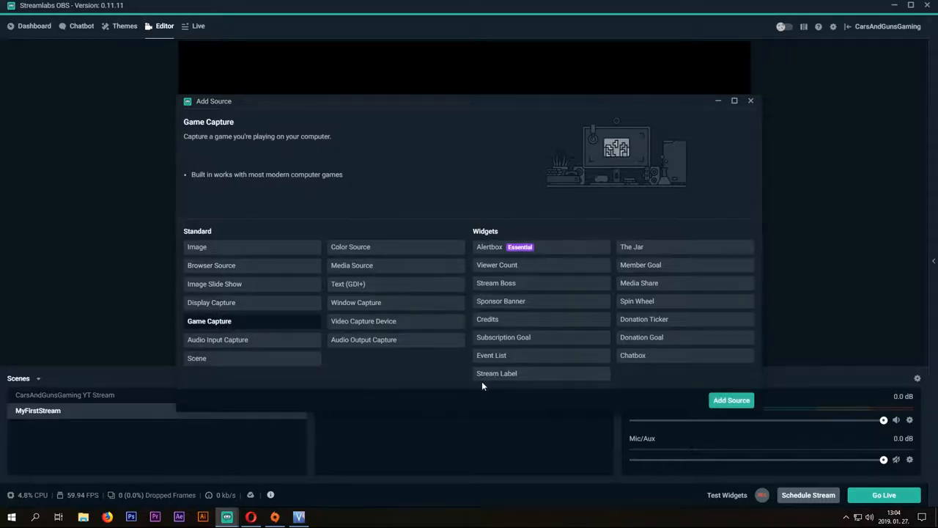
pyautogui.click(730, 400)
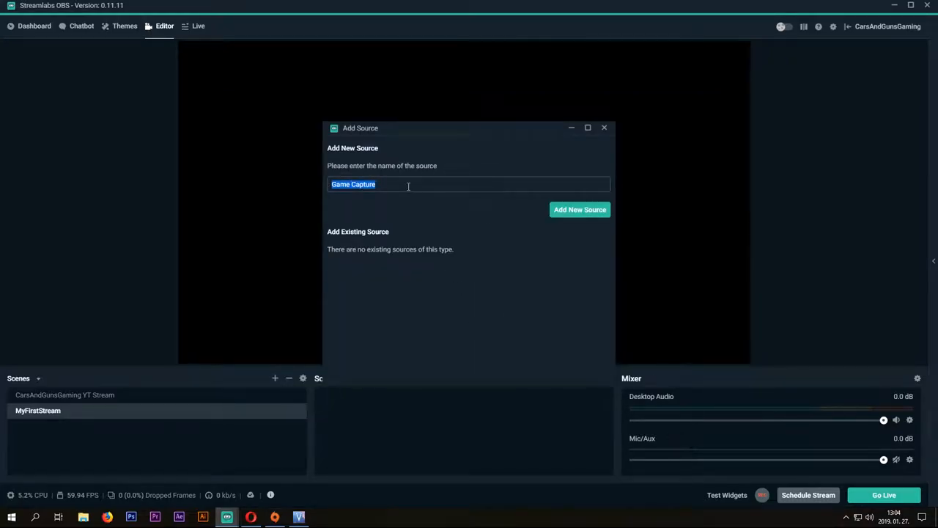
pyautogui.moveTo(393, 325)
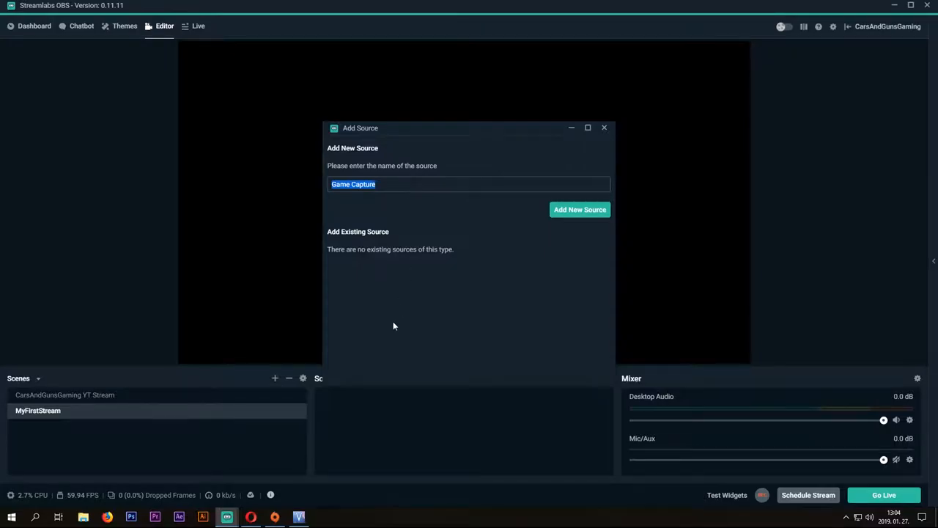
pyautogui.moveTo(299, 516)
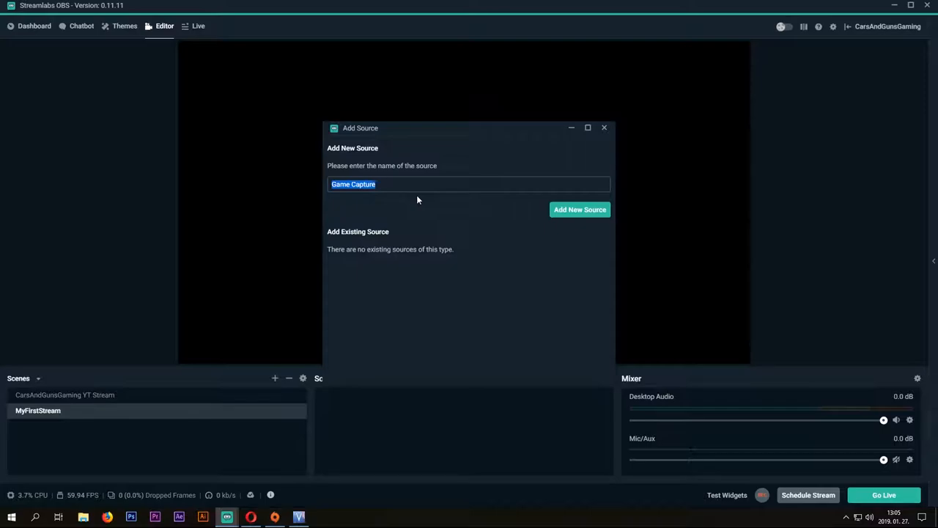
# - Name the game capture source Battlefield V and create it
pyautogui.write('Battle')
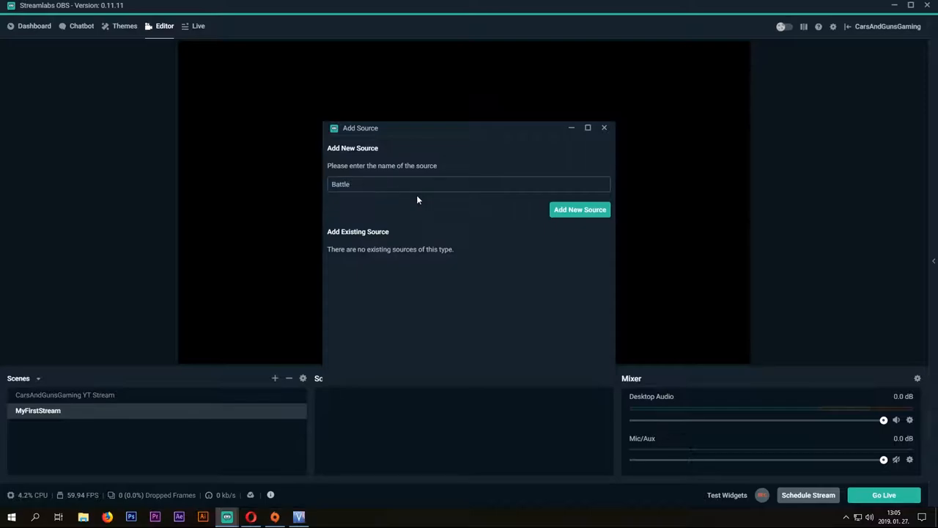
pyautogui.write('field V')
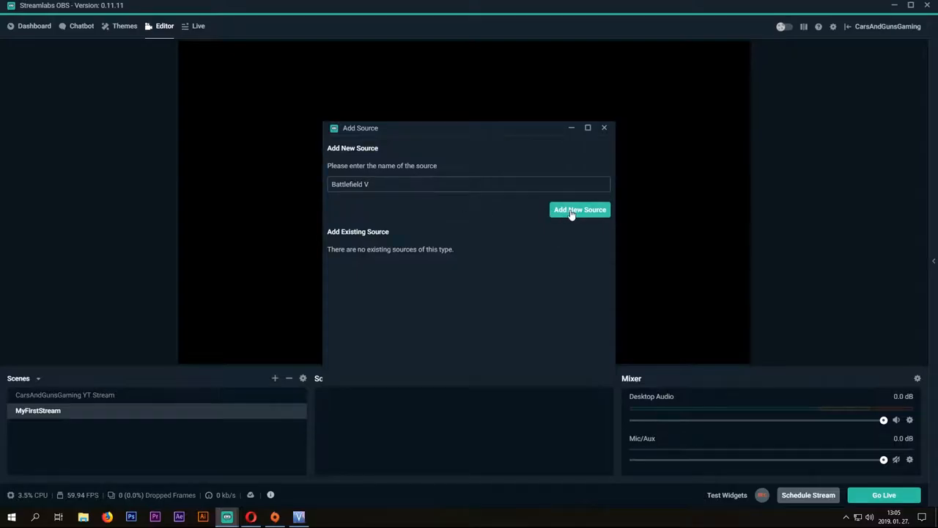
pyautogui.click(580, 210)
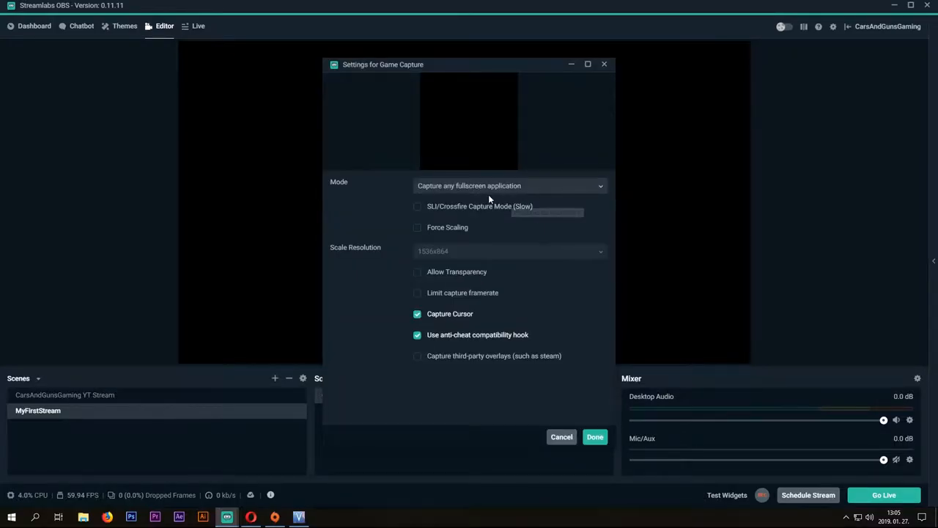
pyautogui.moveTo(487, 189)
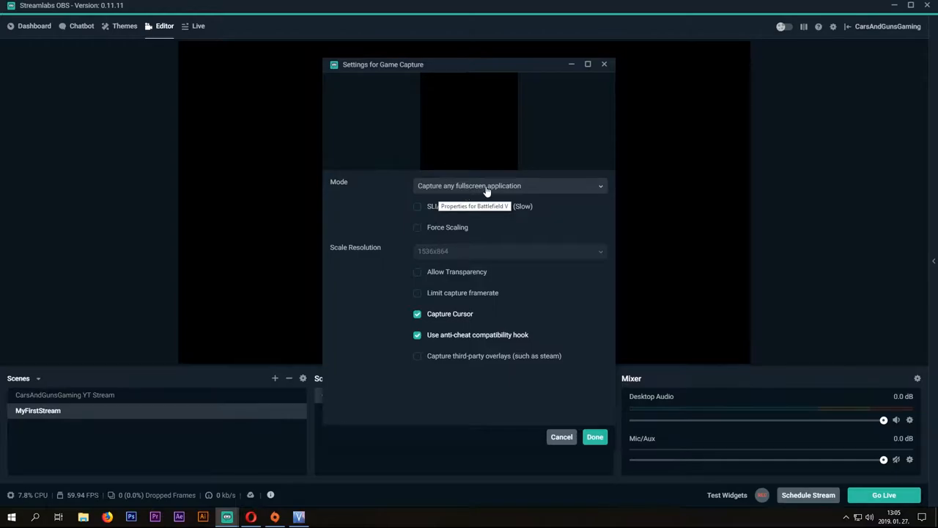
# - Set mode to Capture specific window on [bfv.exe]: Battlefield V and confirm
pyautogui.click(510, 185)
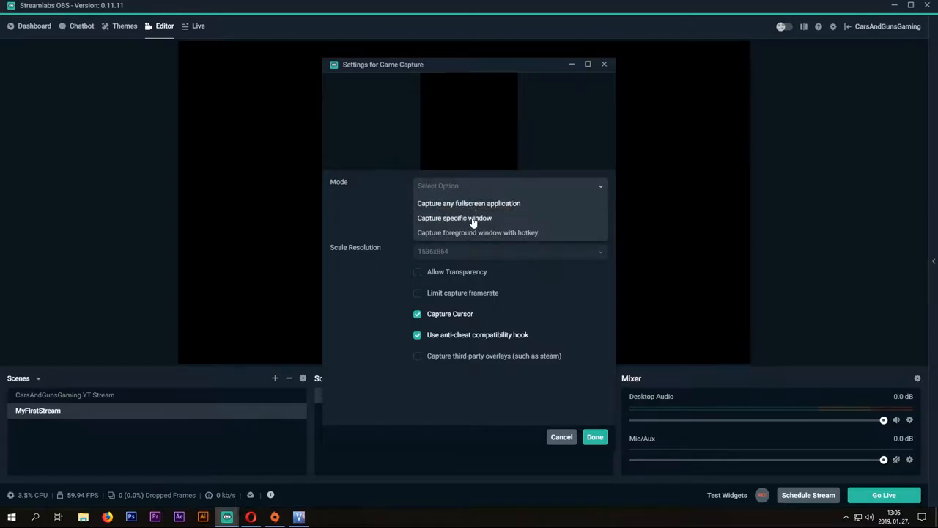
pyautogui.click(454, 217)
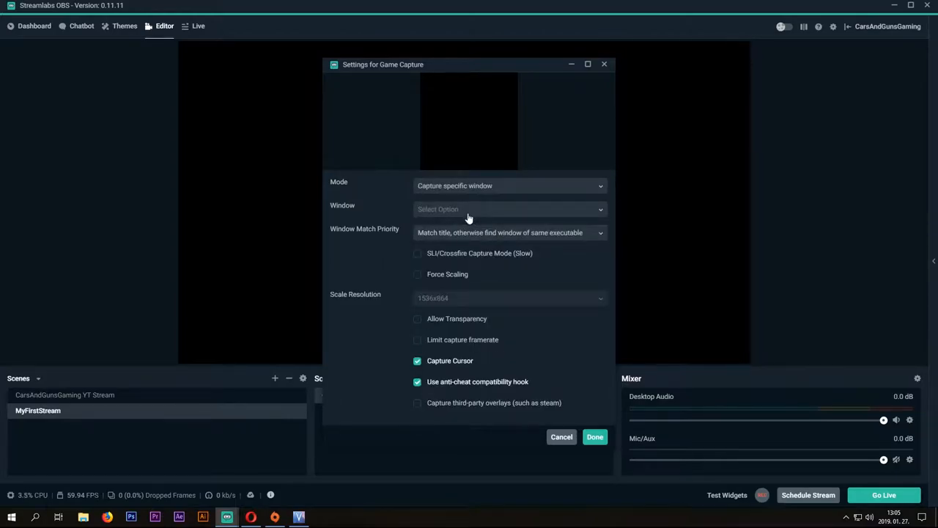
pyautogui.click(509, 208)
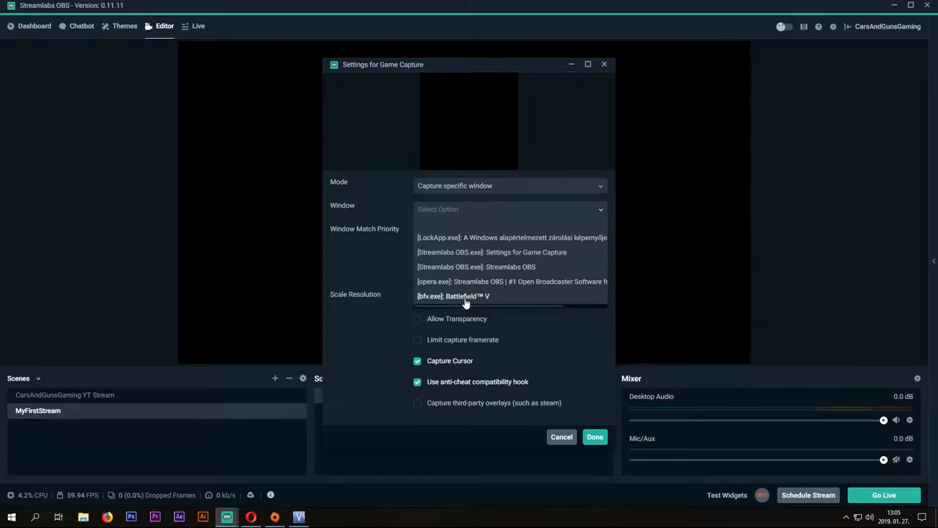
pyautogui.click(453, 296)
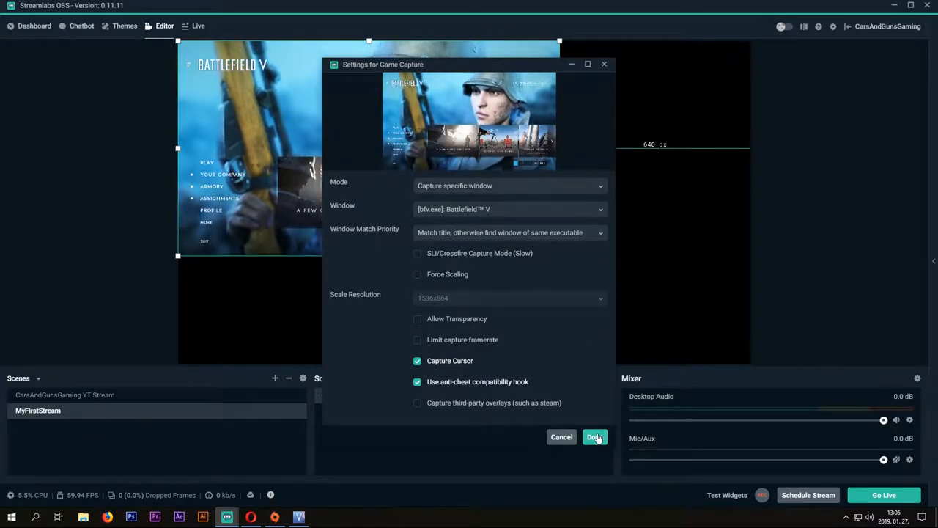
pyautogui.click(595, 437)
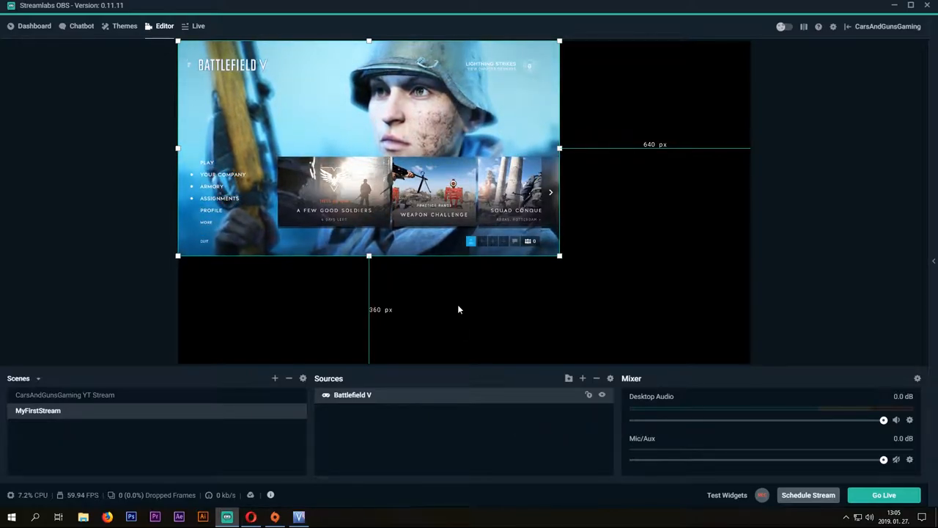
# - Stretch the Battlefield V capture to fill the canvas via Transform > Stretch to Screen
pyautogui.rightClick(458, 146)
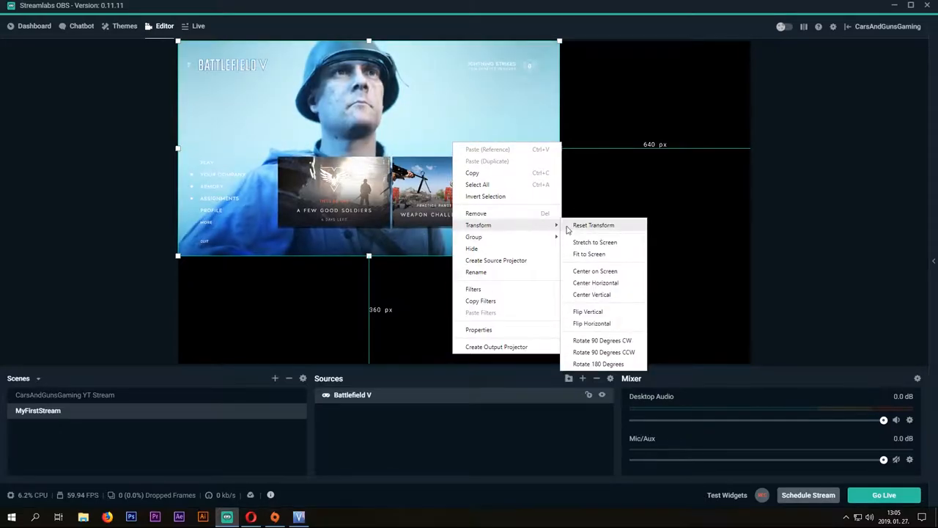
pyautogui.click(589, 253)
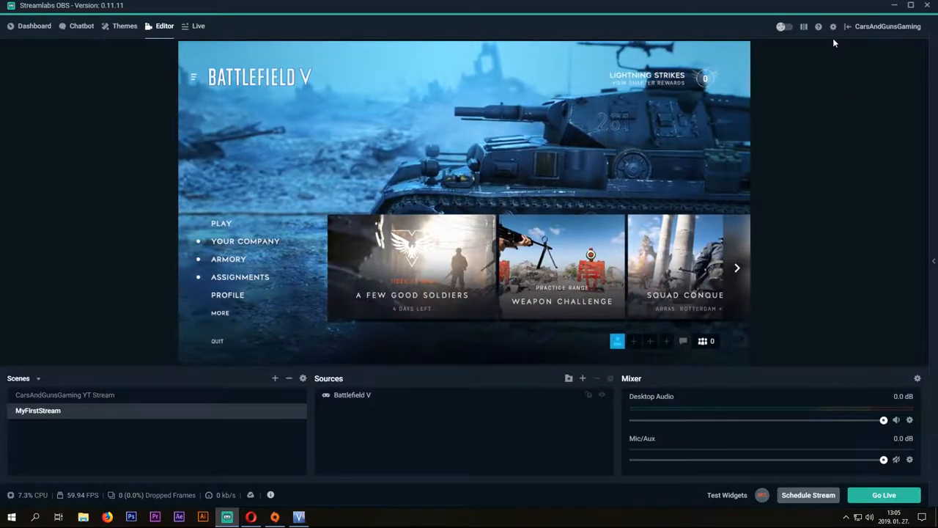
pyautogui.click(833, 27)
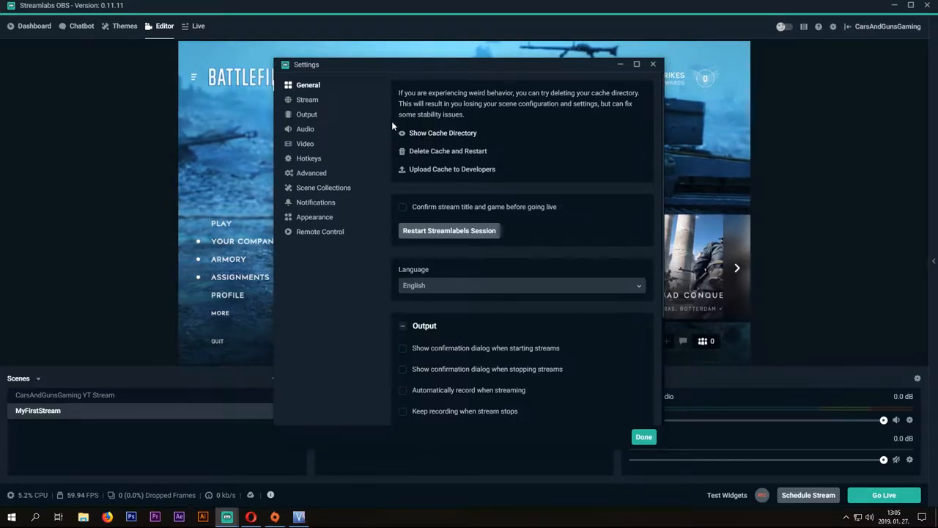
# - Show the Stream settings with the custom YouTube RTMP server URL and stream key
pyautogui.click(308, 100)
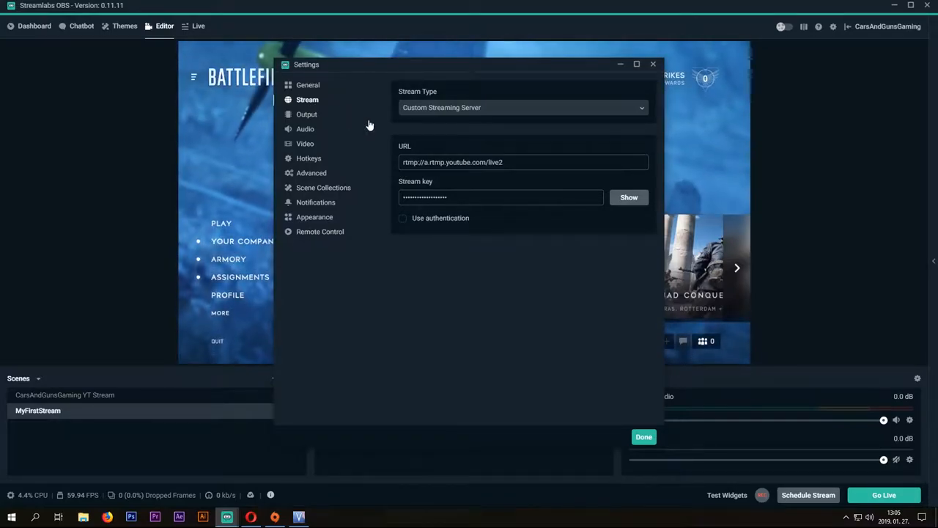
pyautogui.moveTo(436, 118)
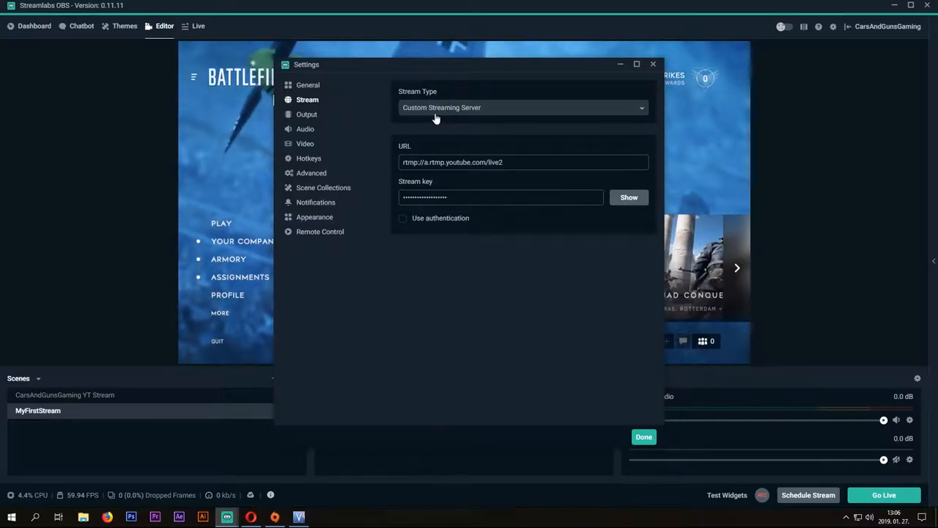
pyautogui.moveTo(407, 150)
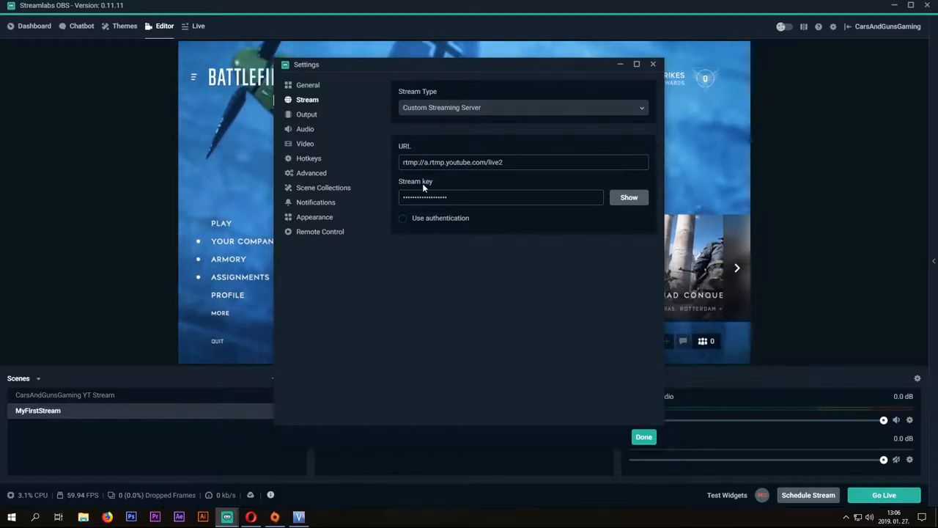
pyautogui.moveTo(444, 233)
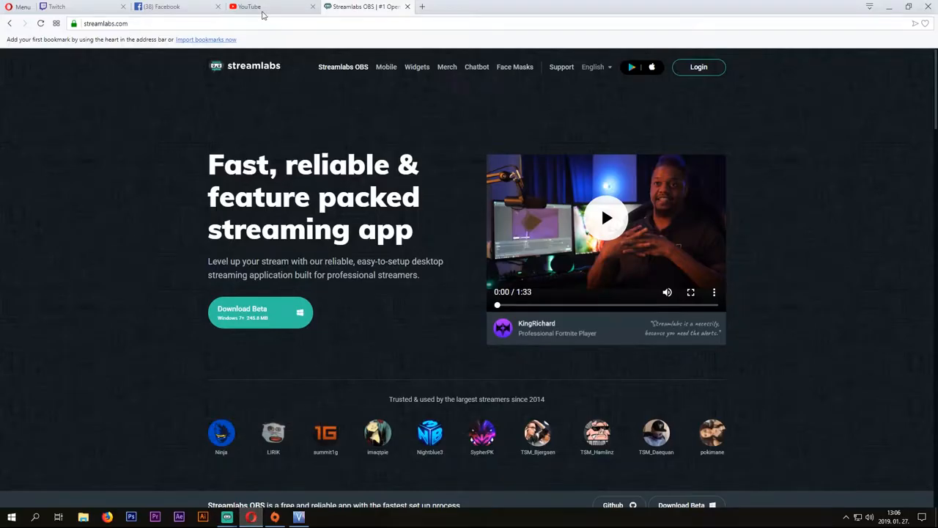
# - In YouTube Creator Studio's Live Streaming dashboard, scroll to the Encoder Setup server URL and stream key
pyautogui.click(264, 5)
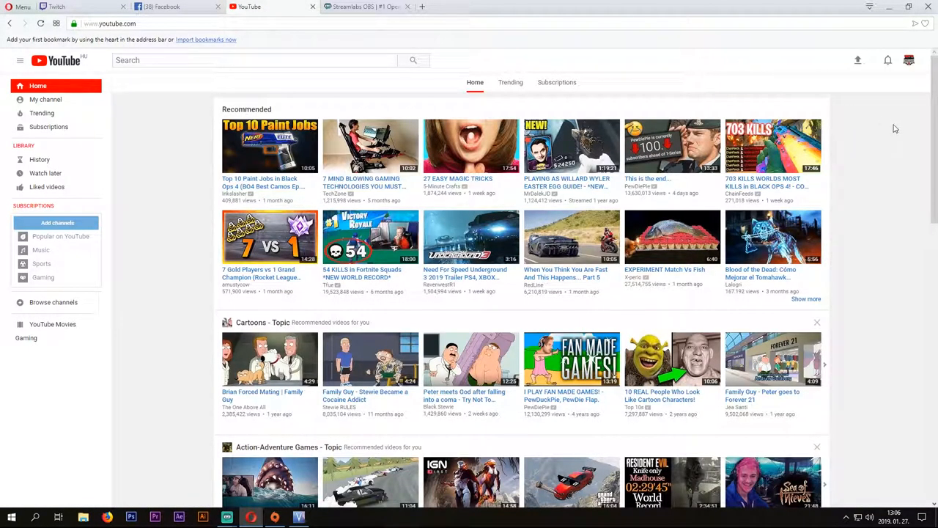
pyautogui.click(909, 60)
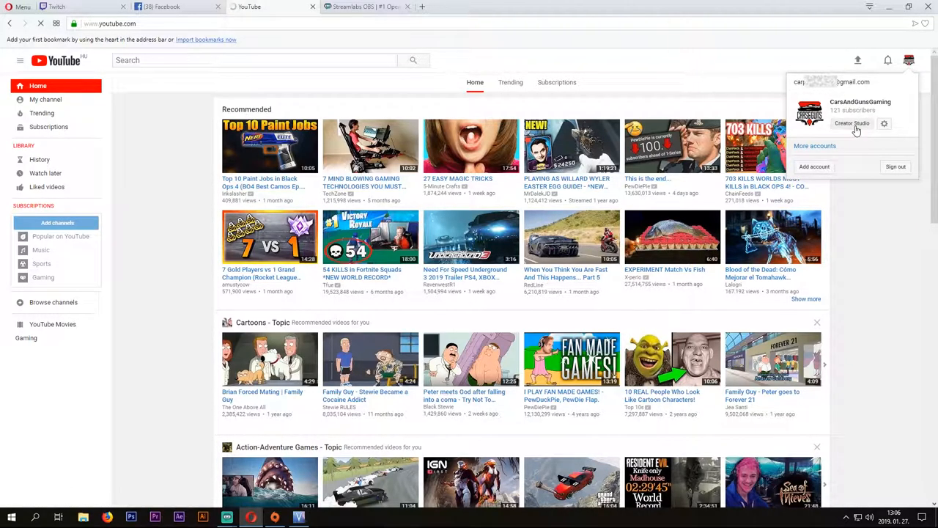
pyautogui.click(852, 123)
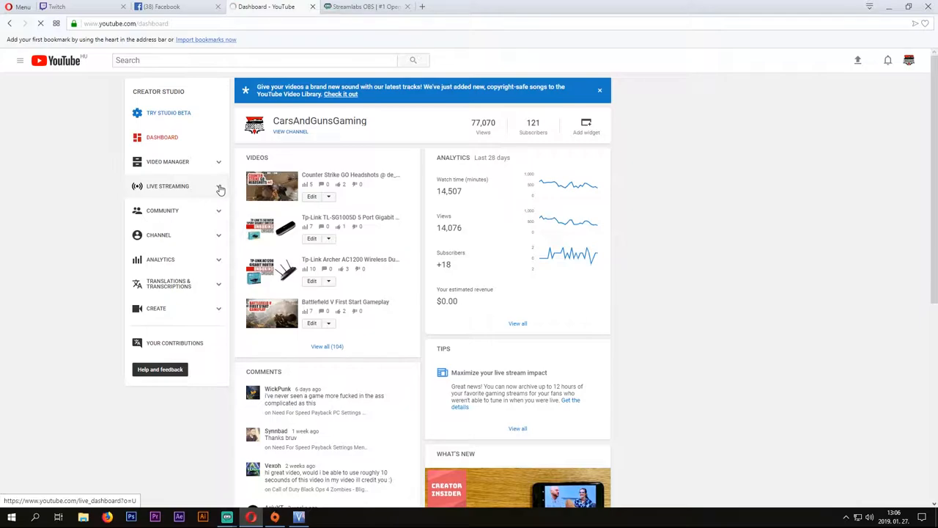
pyautogui.click(167, 185)
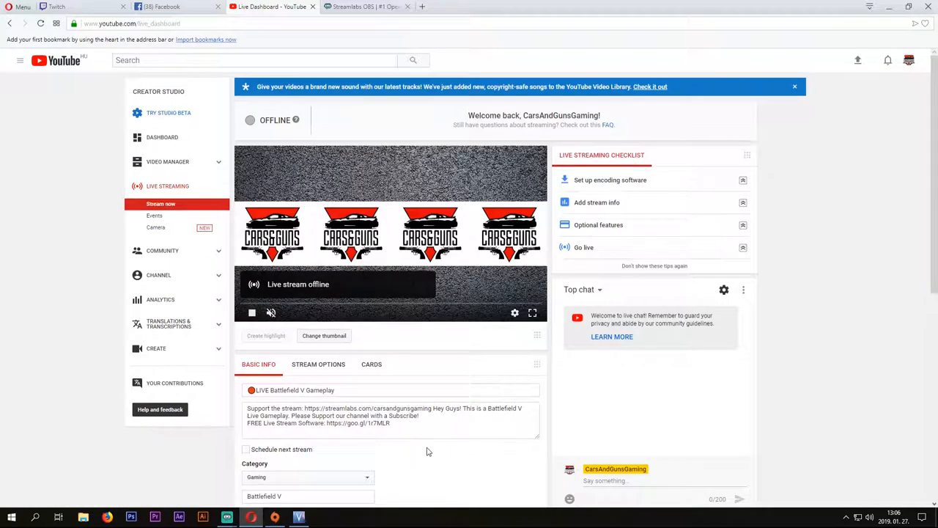
pyautogui.scroll(-3)
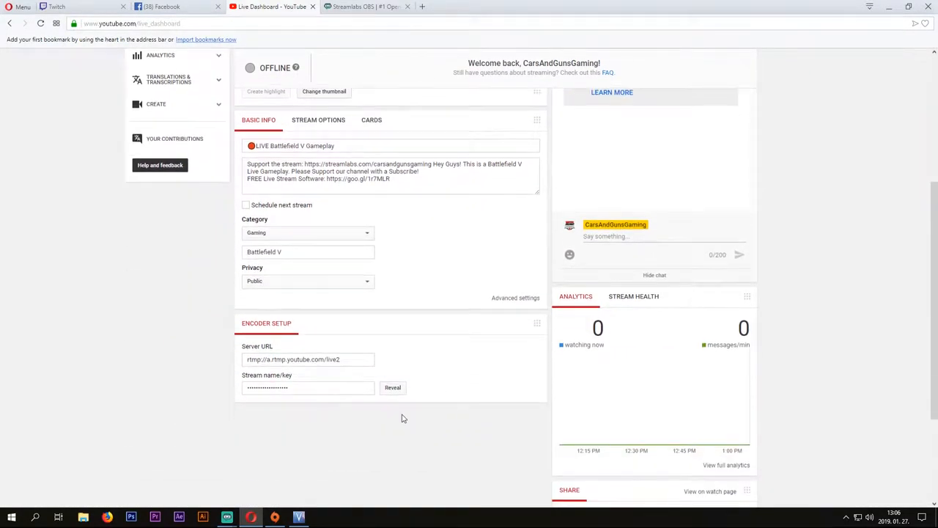
pyautogui.click(306, 359)
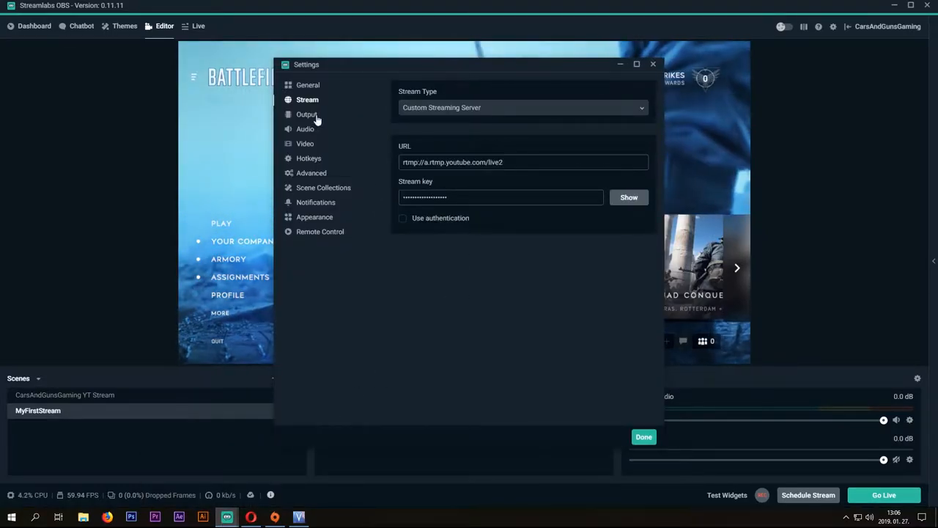
# - In Output settings, keep NVENC as the streaming encoder with CBR at 6000 bitrate
pyautogui.click(306, 114)
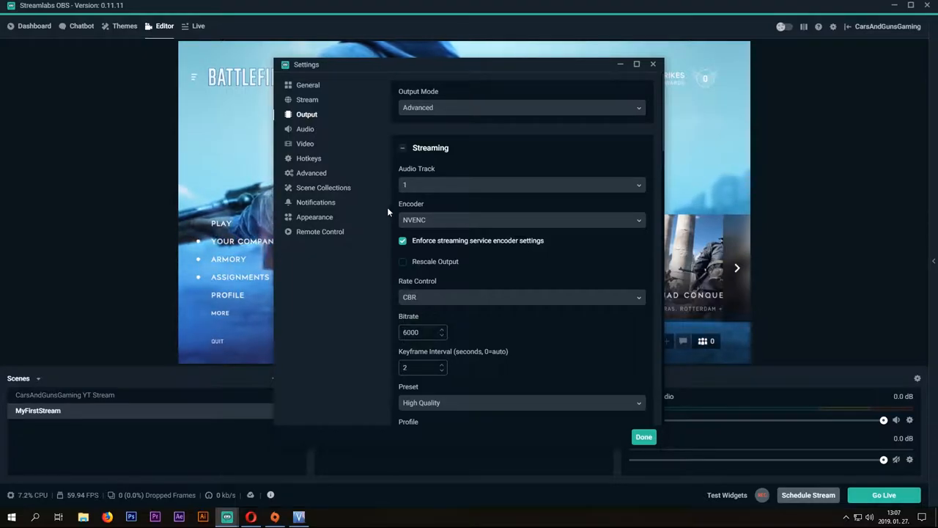
pyautogui.scroll(-3)
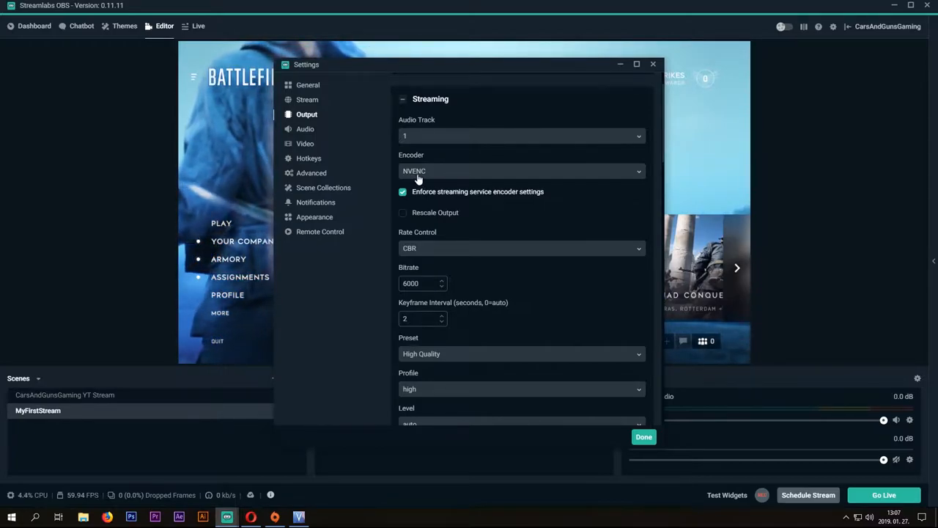
pyautogui.click(521, 170)
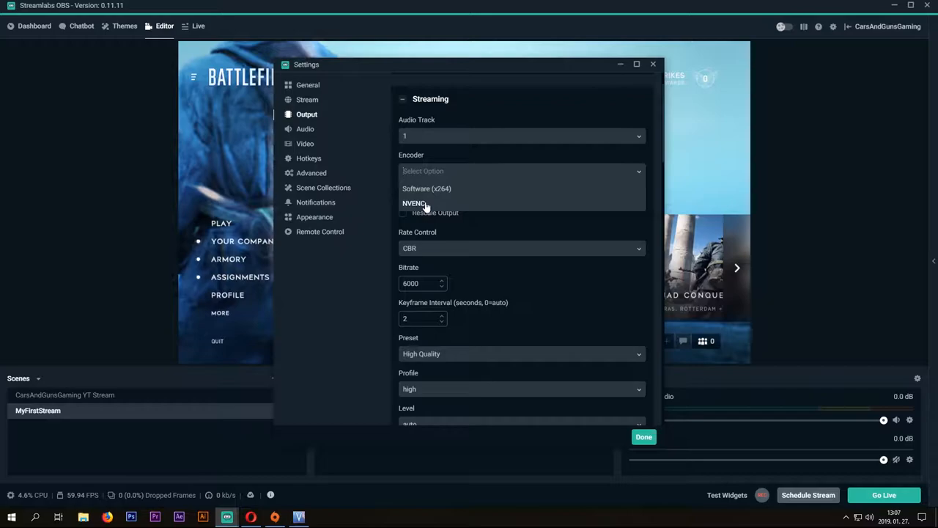
pyautogui.click(413, 202)
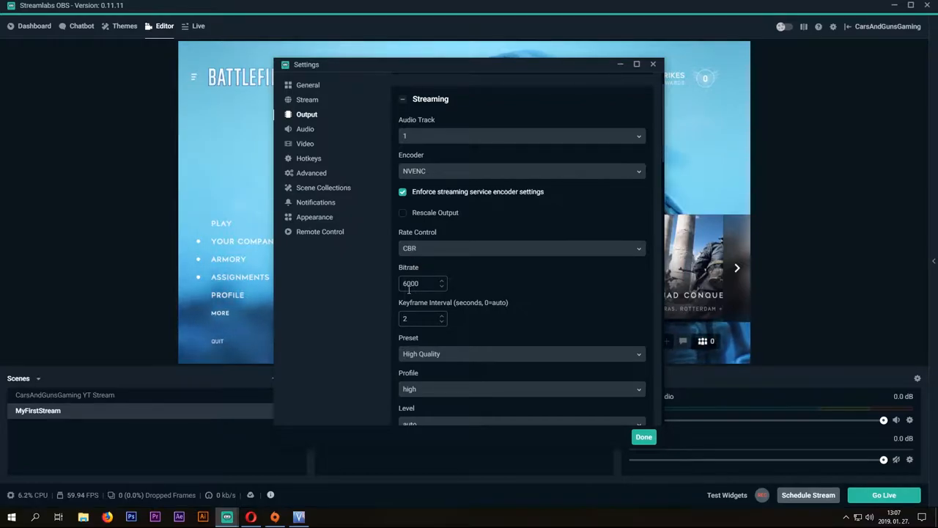
# - Review the remaining Streaming and Recording options, then move to the Audio settings
pyautogui.scroll(-3)
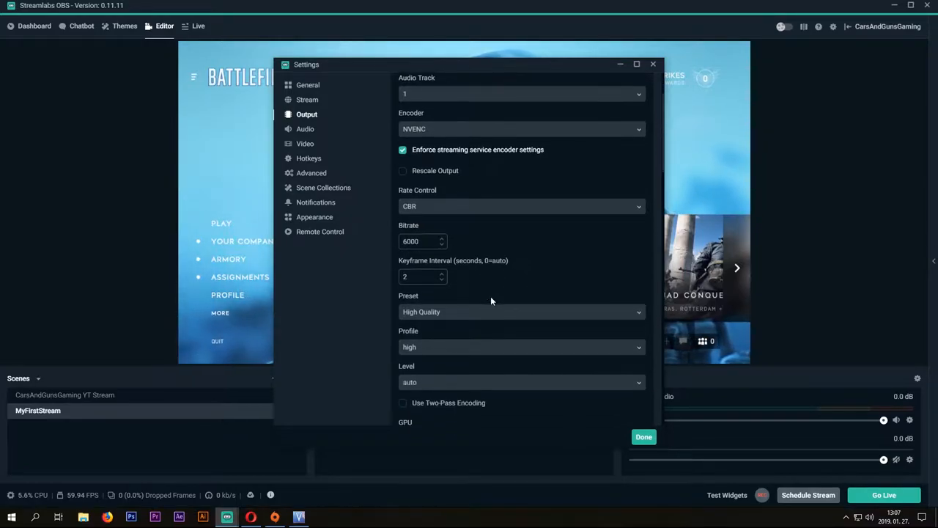
pyautogui.scroll(-3)
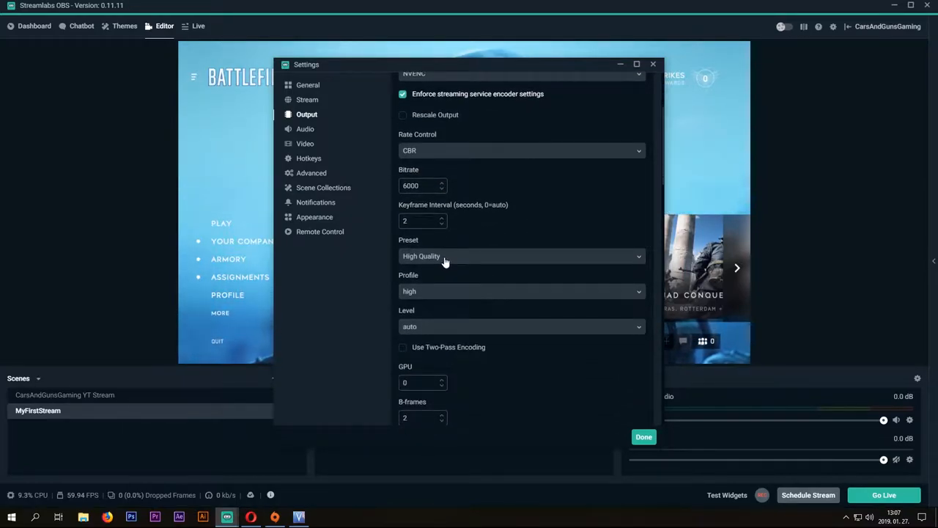
pyautogui.moveTo(422, 328)
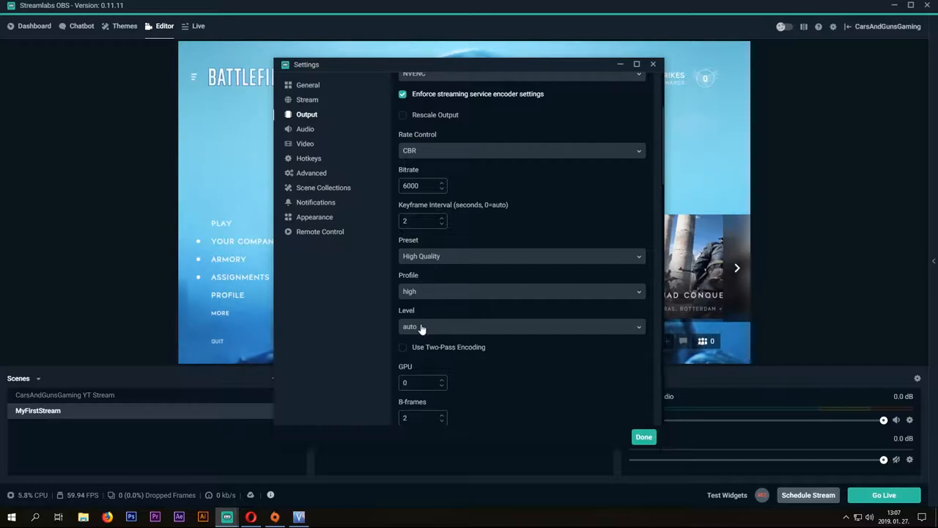
pyautogui.scroll(-3)
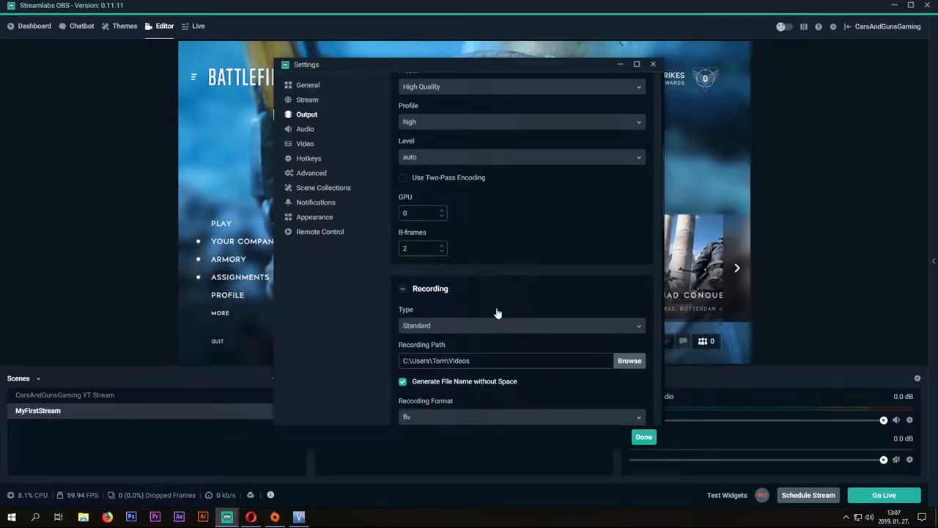
pyautogui.scroll(-3)
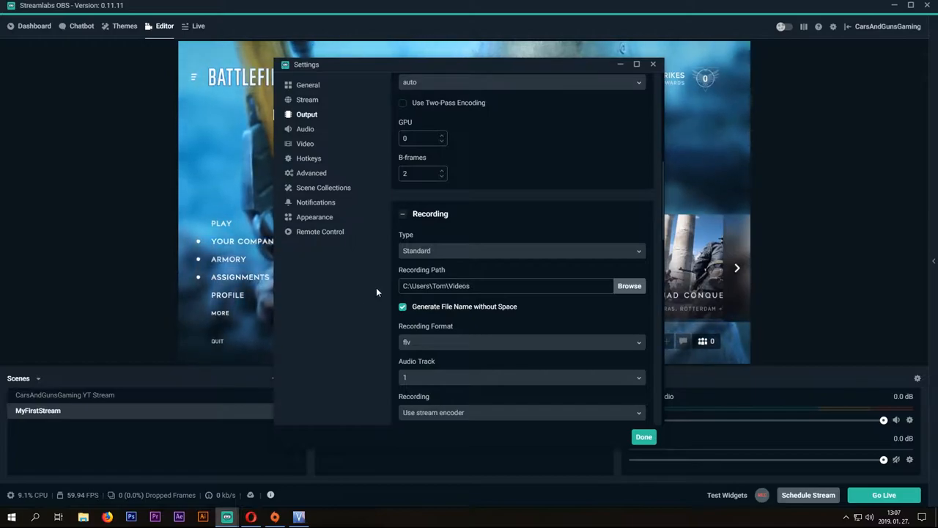
pyautogui.click(305, 129)
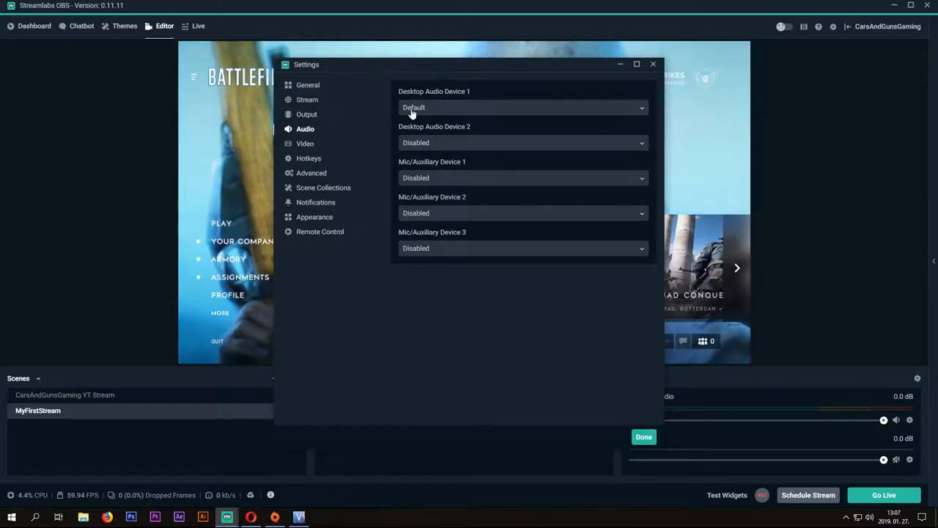
pyautogui.moveTo(407, 186)
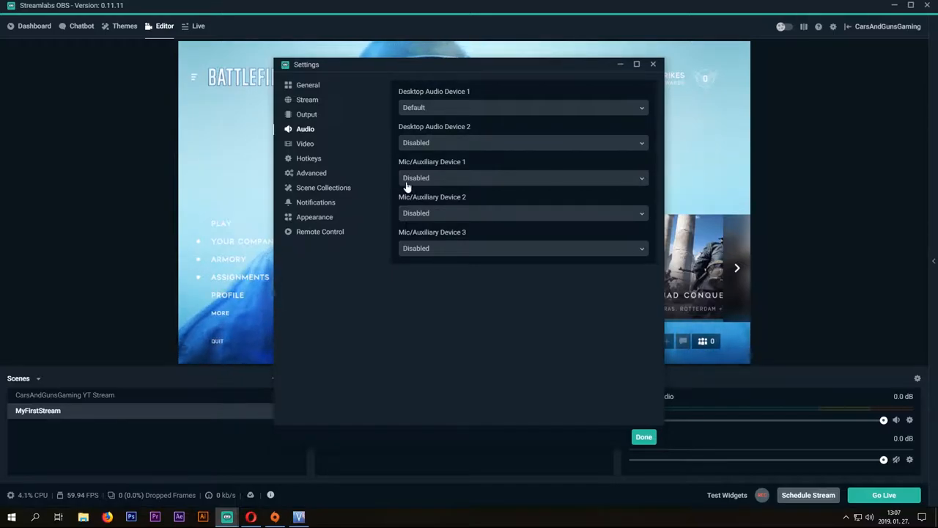
pyautogui.moveTo(387, 170)
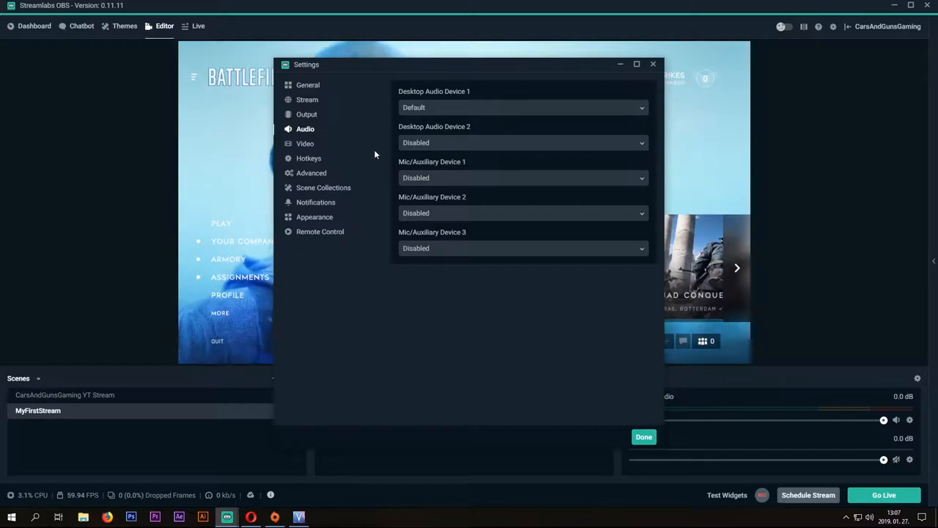
# - Leave Desktop Audio on Default with other devices disabled and switch to Video settings
pyautogui.click(305, 143)
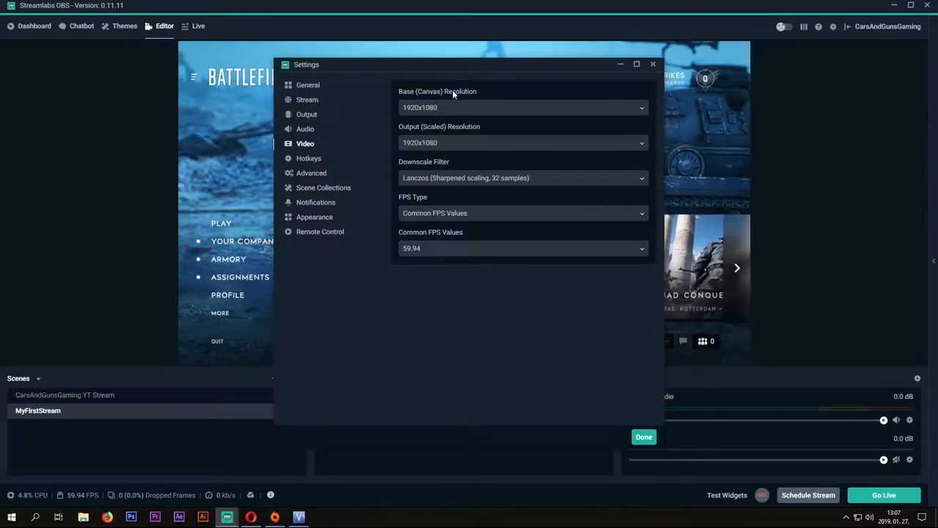
pyautogui.moveTo(443, 146)
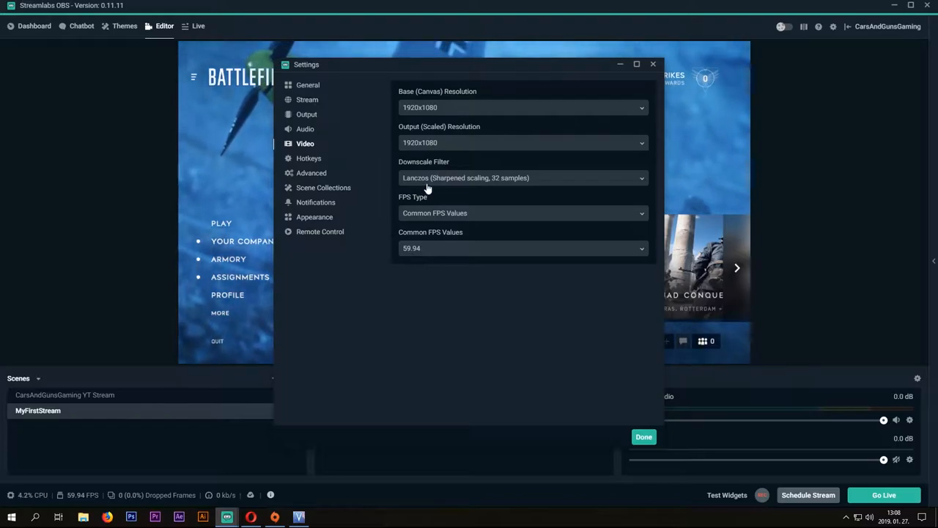
pyautogui.moveTo(428, 223)
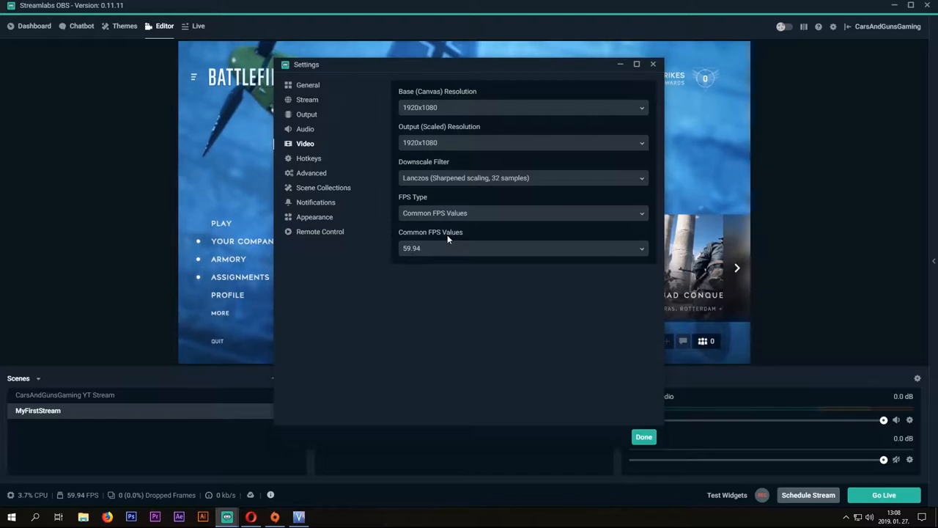
pyautogui.moveTo(411, 261)
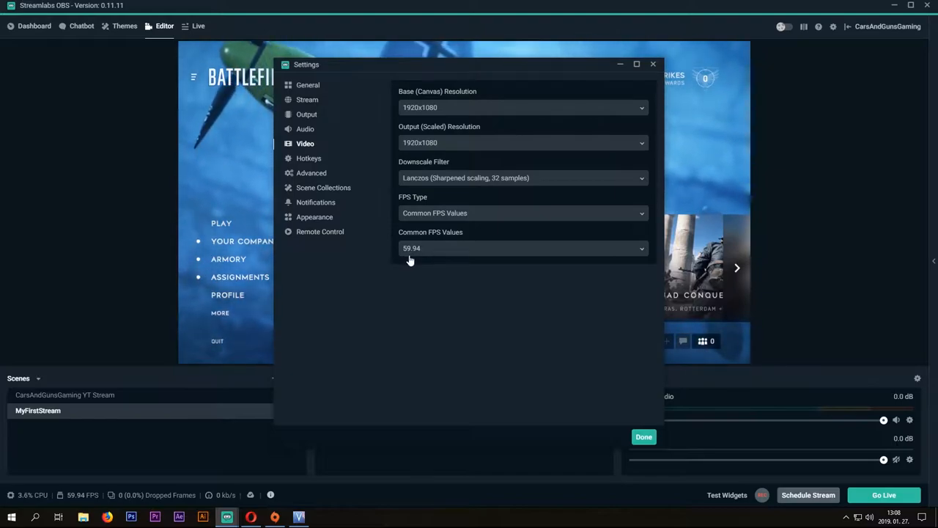
pyautogui.moveTo(390, 247)
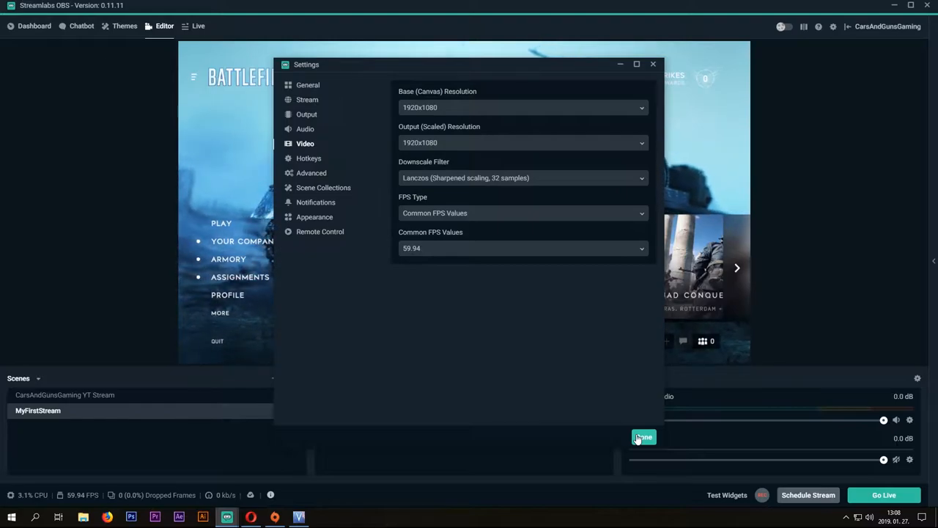
# - Confirm settings with Done and bring up the Add Source gallery for the scene
pyautogui.click(642, 437)
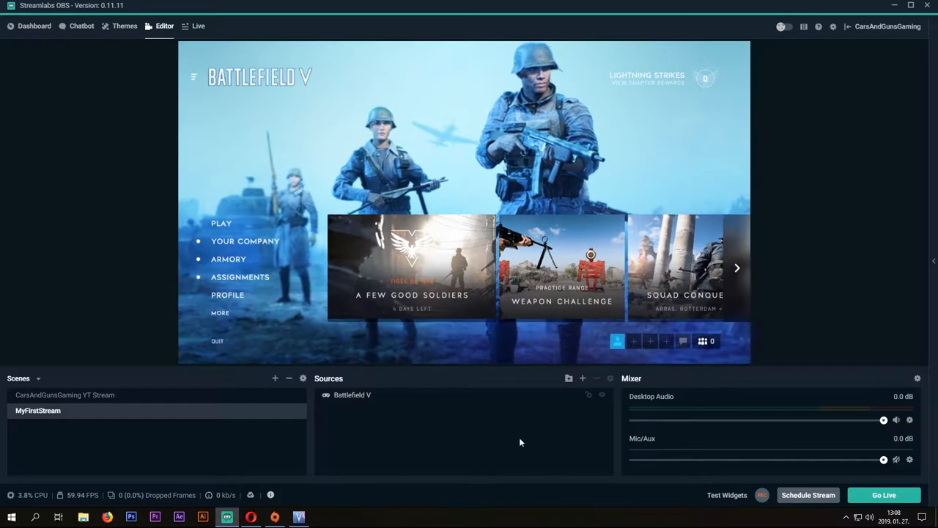
pyautogui.moveTo(584, 378)
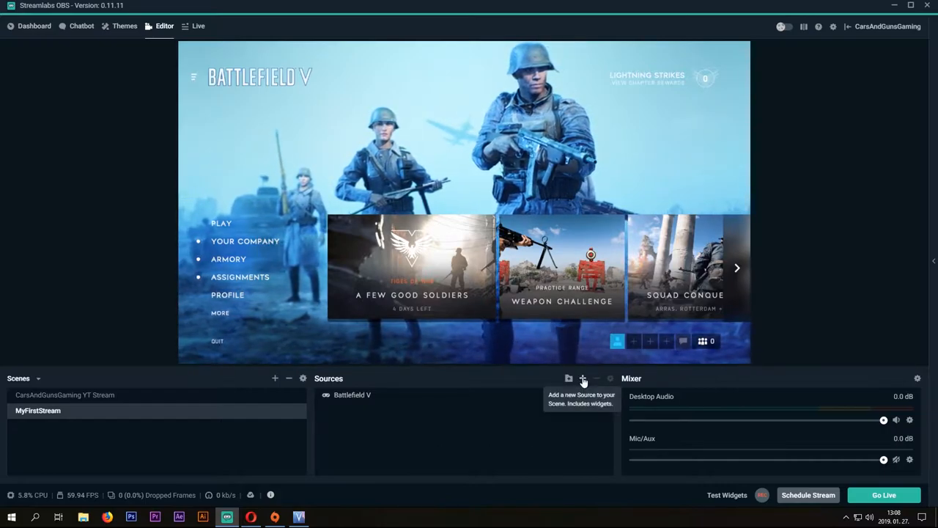
pyautogui.click(584, 379)
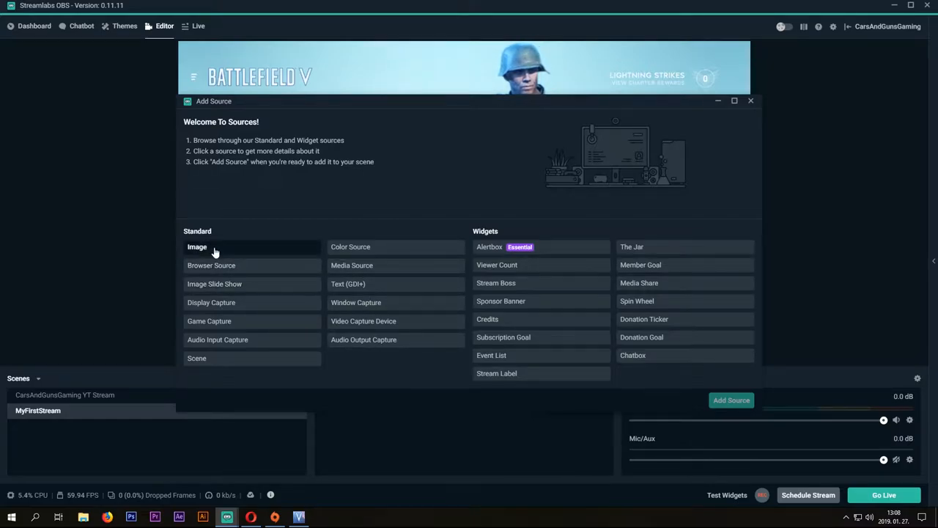
# - Create a new Image source named 'Frame'
pyautogui.click(196, 246)
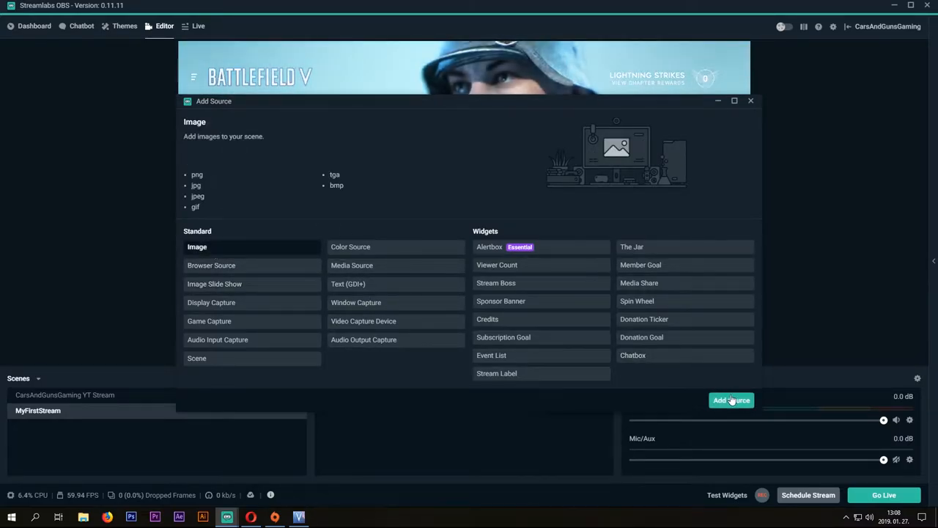
pyautogui.click(730, 399)
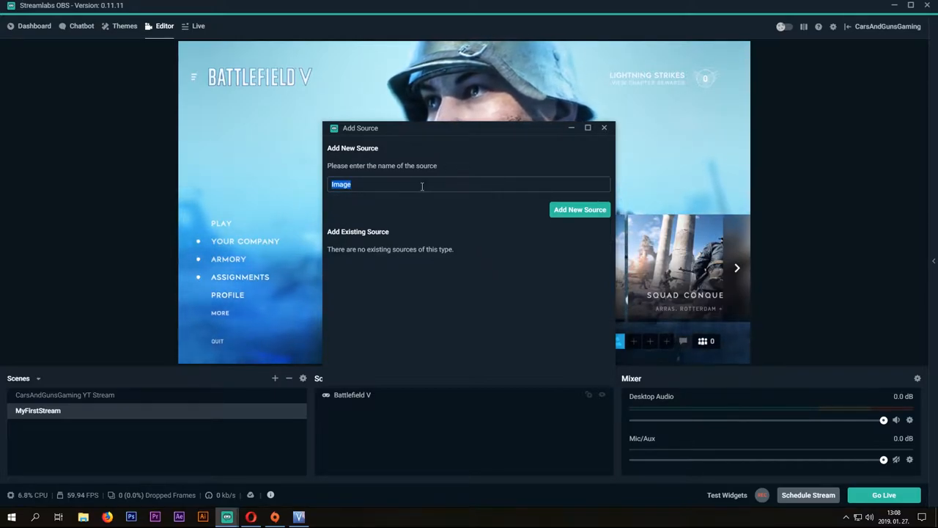
pyautogui.write('Frame')
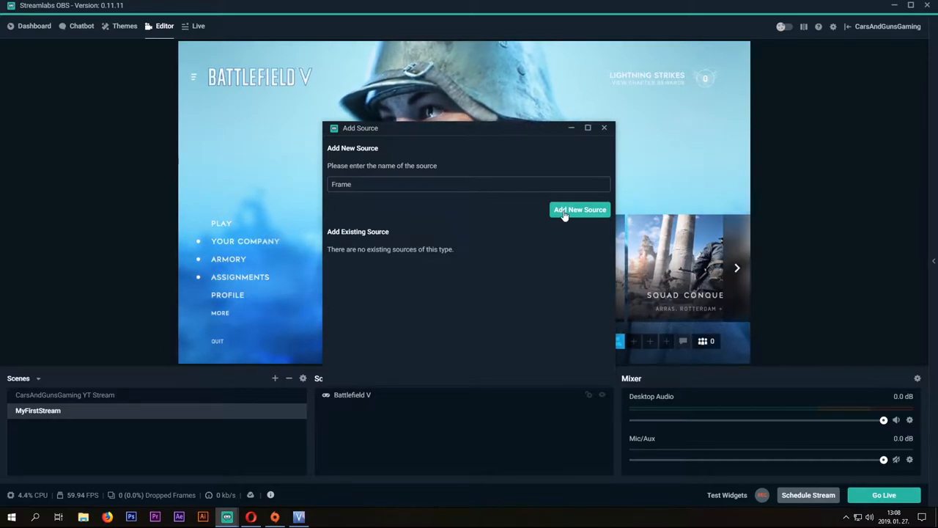
pyautogui.click(580, 210)
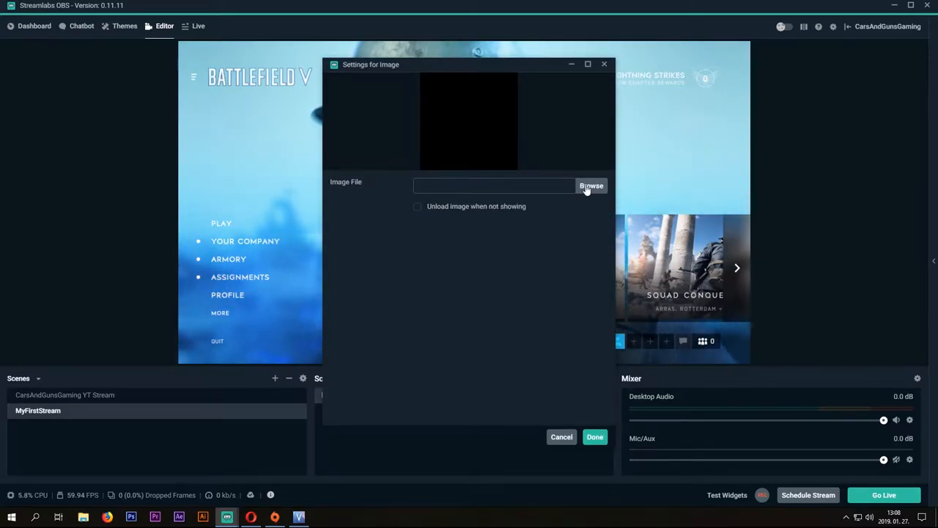
# - Point the Frame source to 1920_stream_frame.png so the red subscribe border overlays the gameplay
pyautogui.click(590, 185)
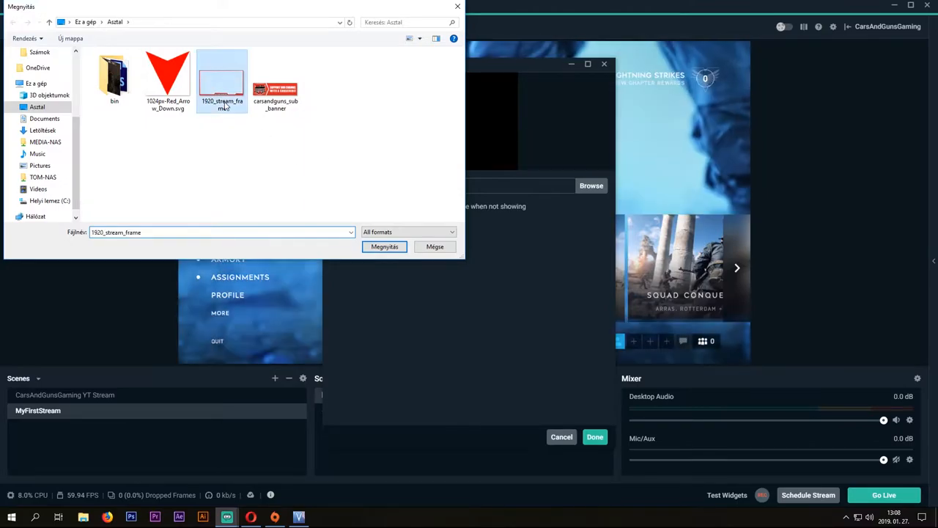
pyautogui.click(384, 246)
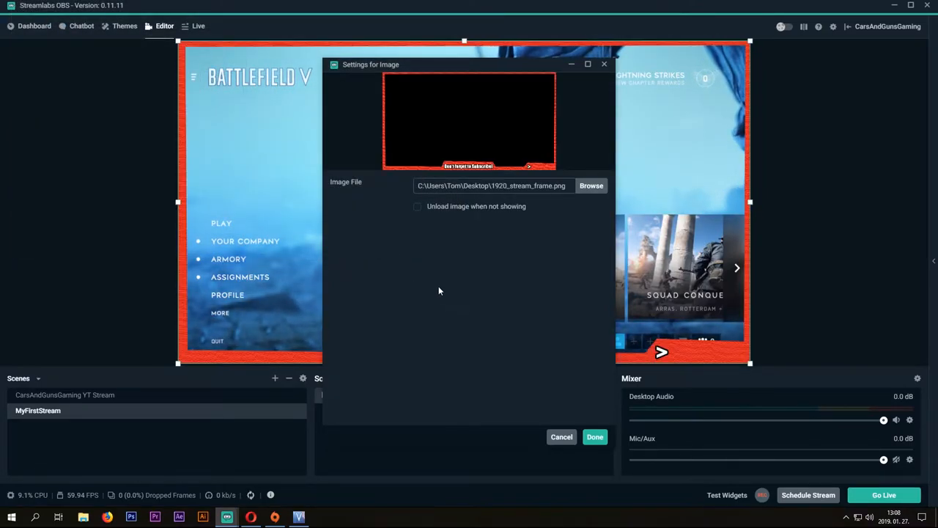
pyautogui.click(595, 437)
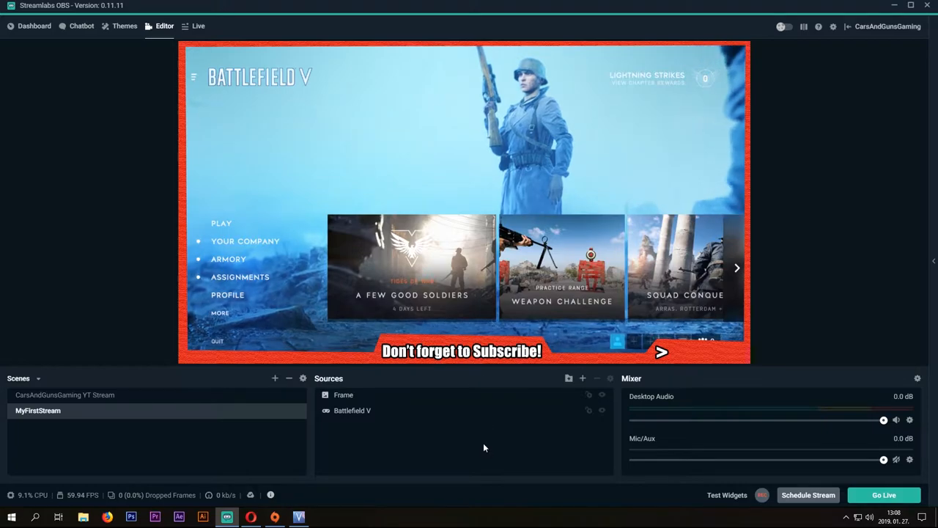
pyautogui.click(343, 395)
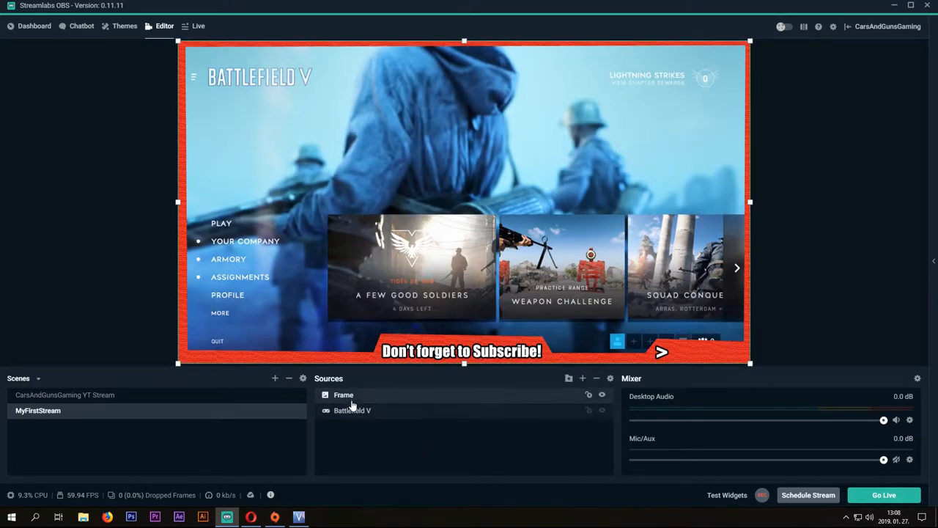
pyautogui.click(351, 410)
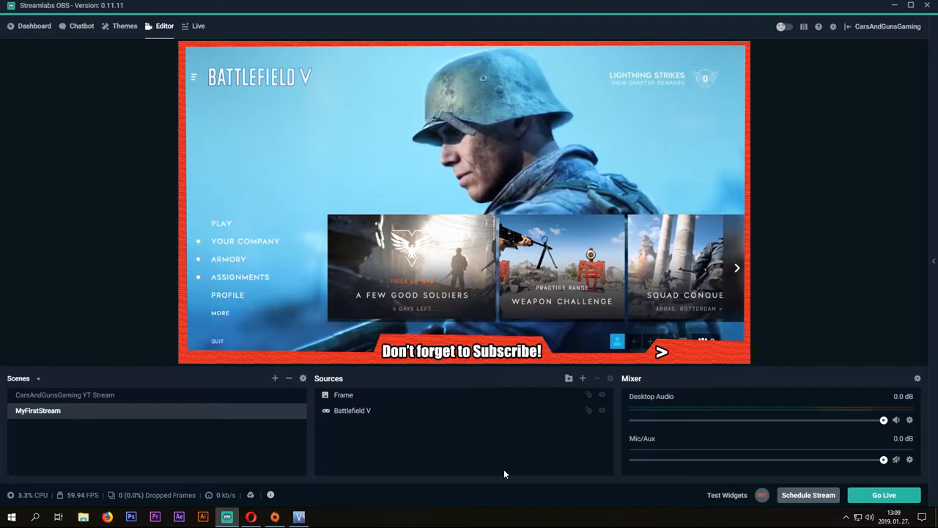
pyautogui.moveTo(604, 476)
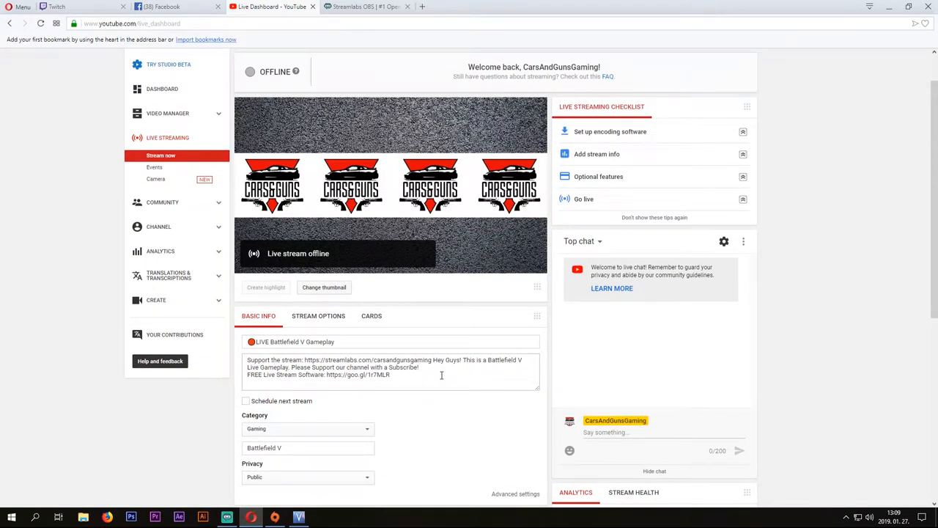
pyautogui.scroll(-3)
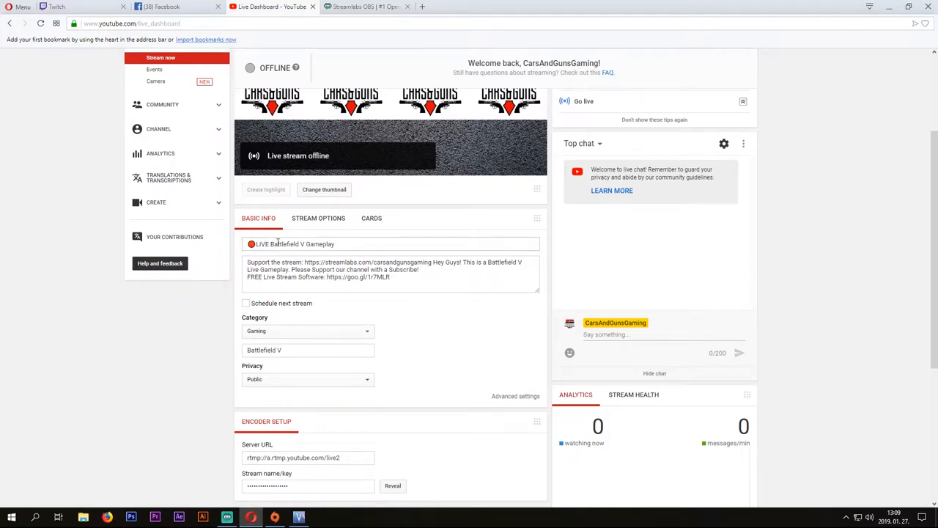
pyautogui.click(293, 244)
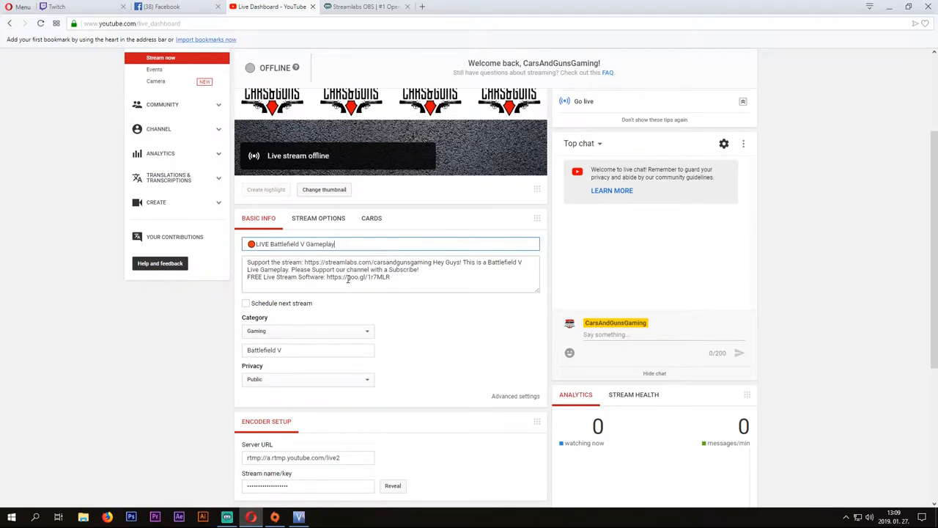
pyautogui.click(388, 270)
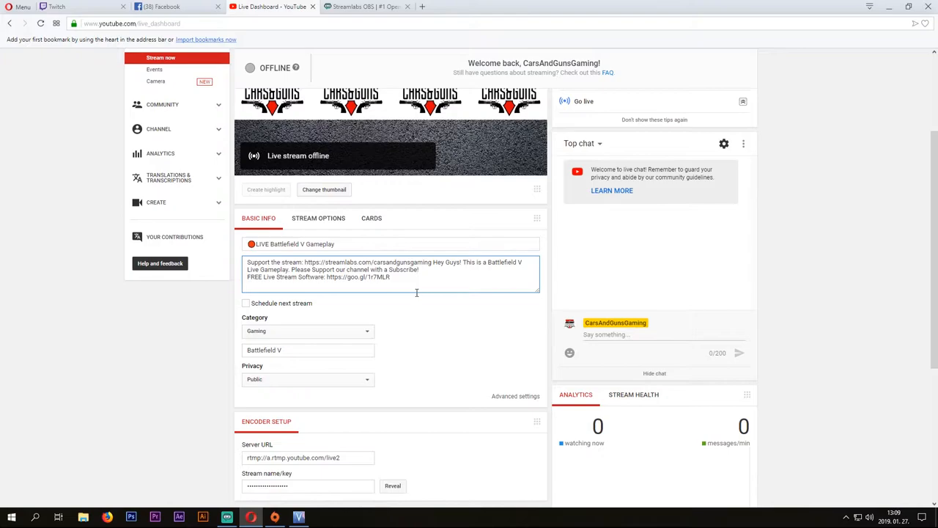
pyautogui.scroll(-3)
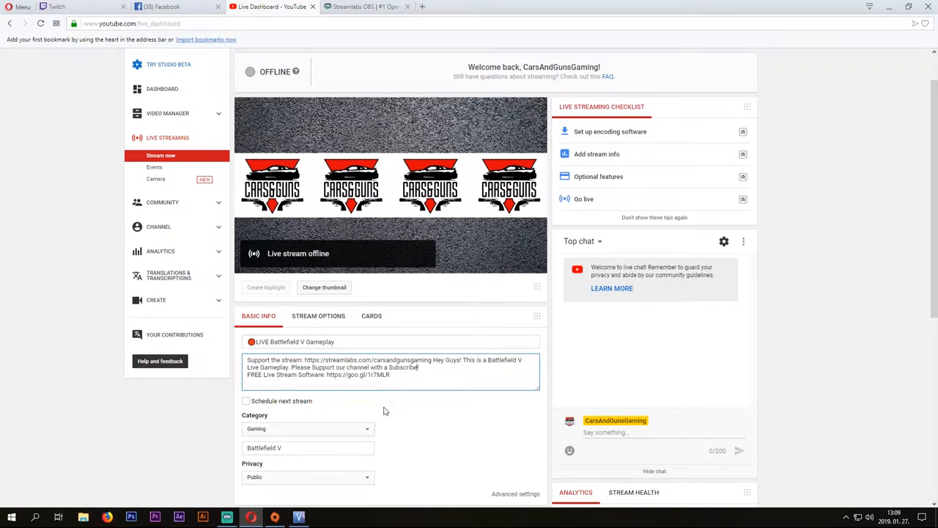
pyautogui.click(227, 516)
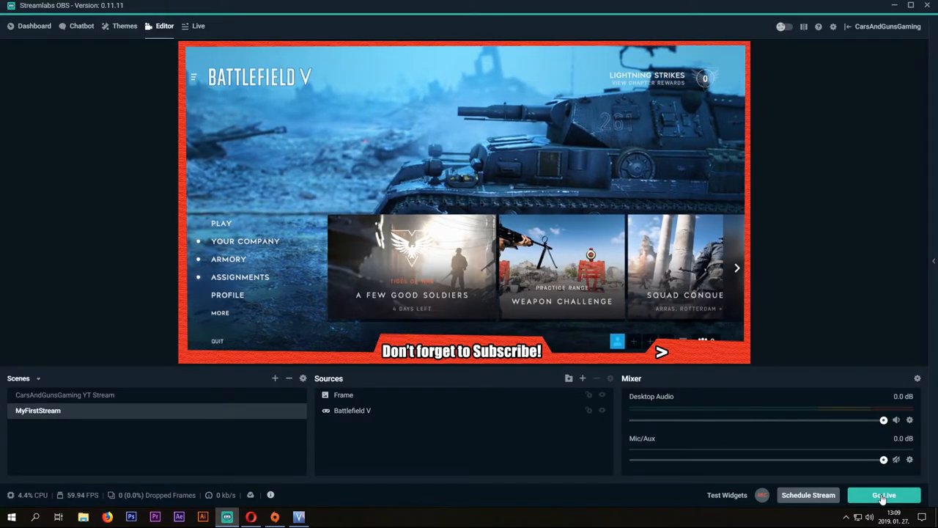
# - Go Live to YouTube, then switch back to the browser
pyautogui.click(884, 496)
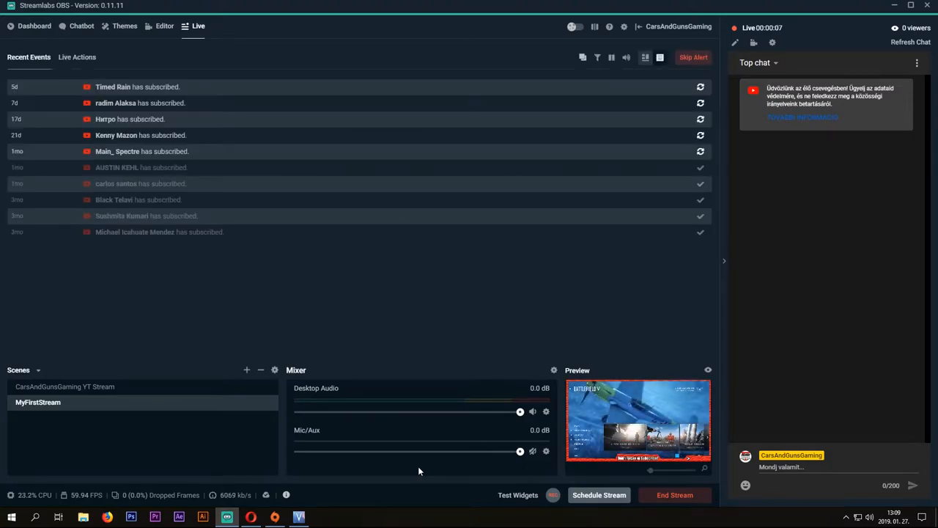
pyautogui.moveTo(409, 318)
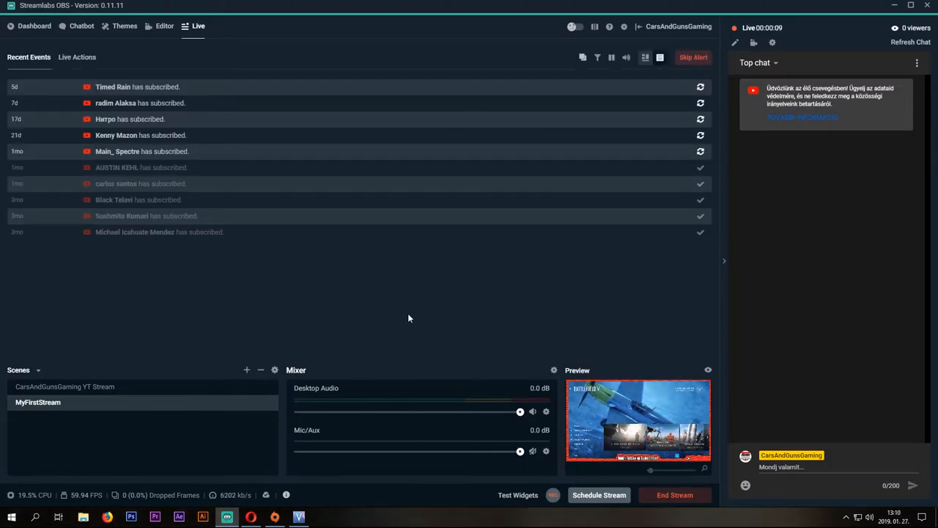
pyautogui.moveTo(659, 153)
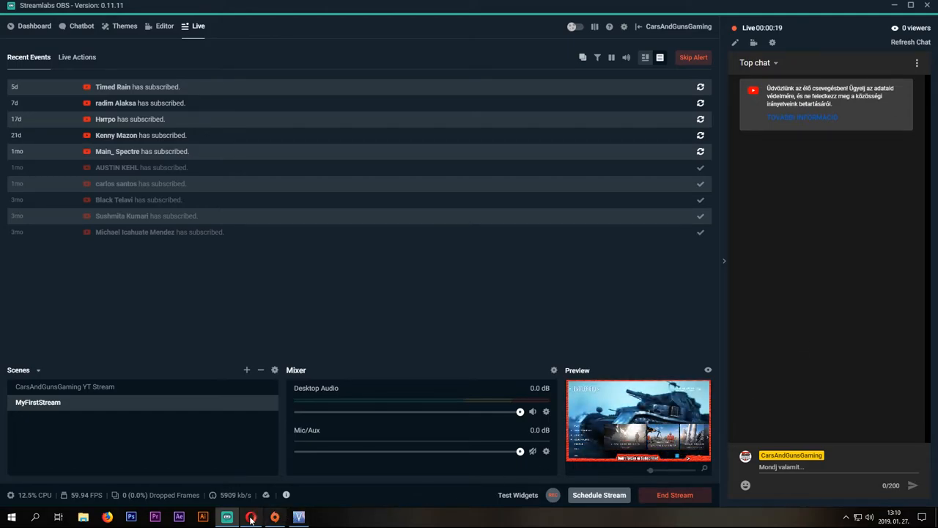
pyautogui.click(250, 516)
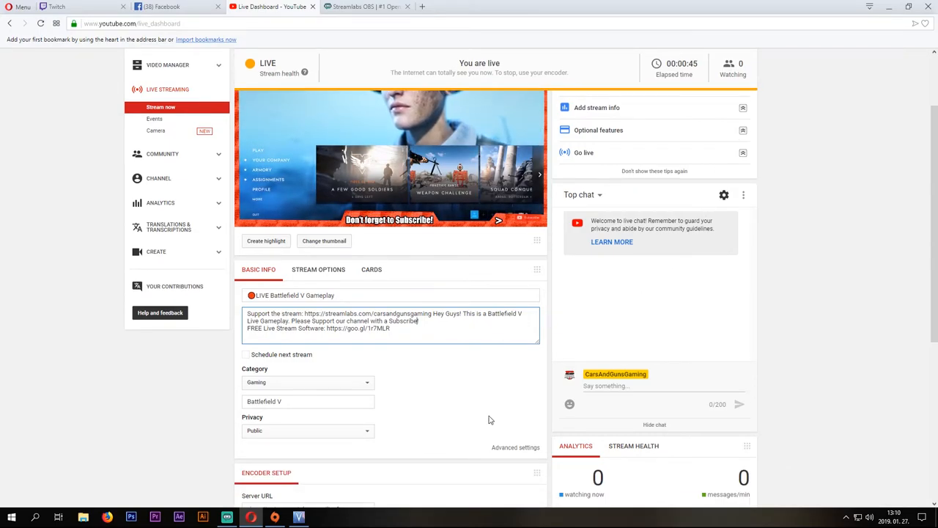
# - Scroll the YouTube Live Dashboard to the live status and framed gameplay preview
pyautogui.scroll(-3)
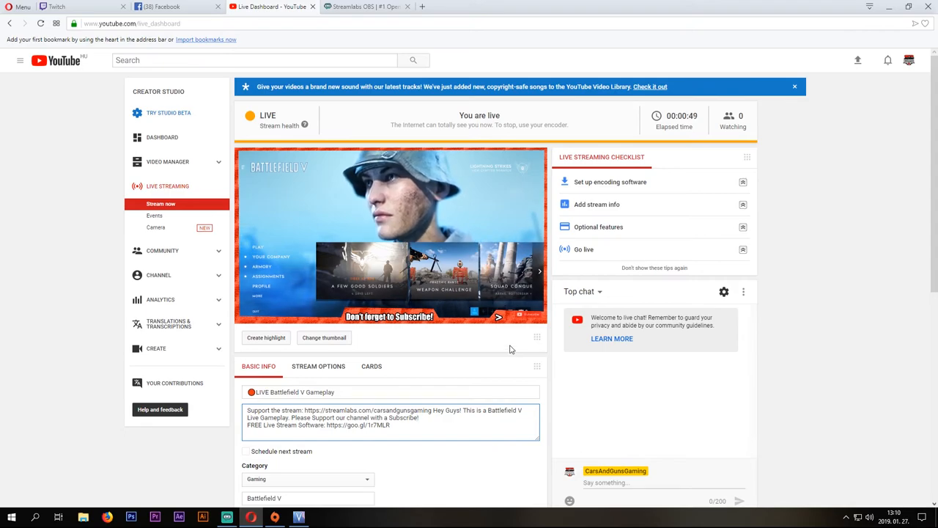
pyautogui.moveTo(519, 349)
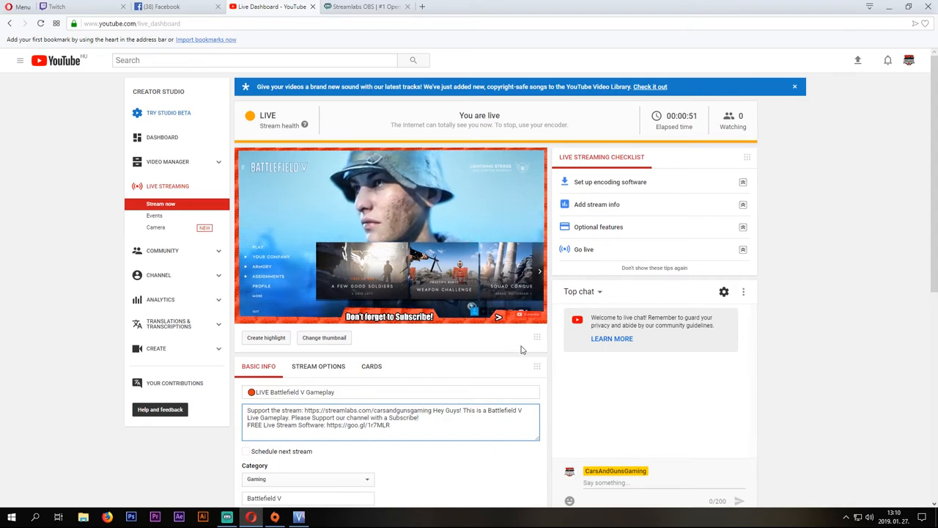